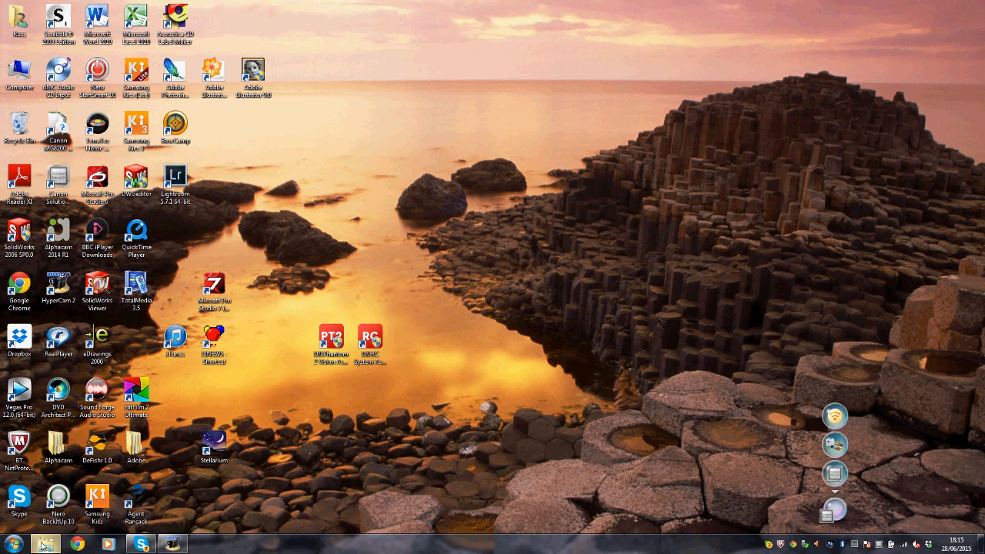
# - Browse from Computer into the install folder on the SOFTWARE disc
pyautogui.click(172, 543)
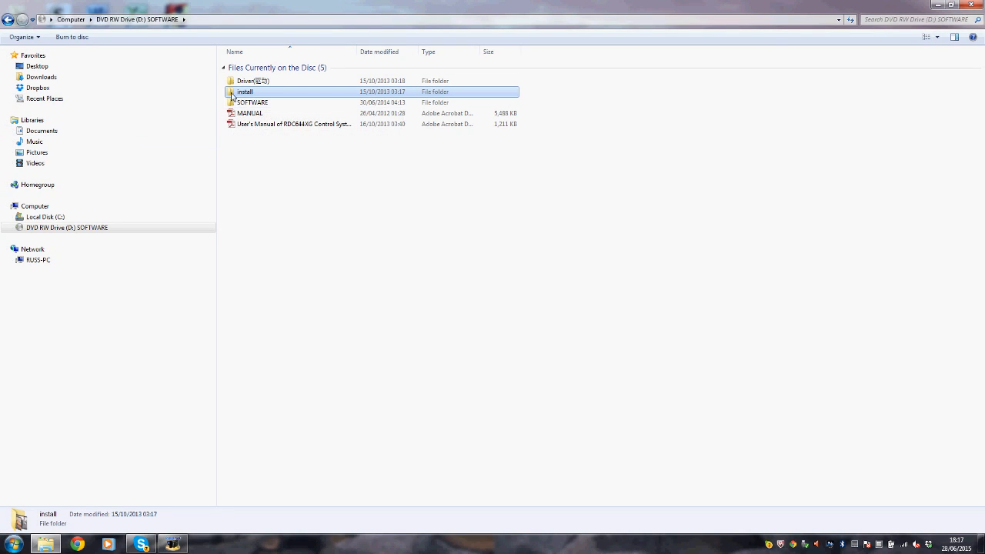
pyautogui.doubleClick(244, 92)
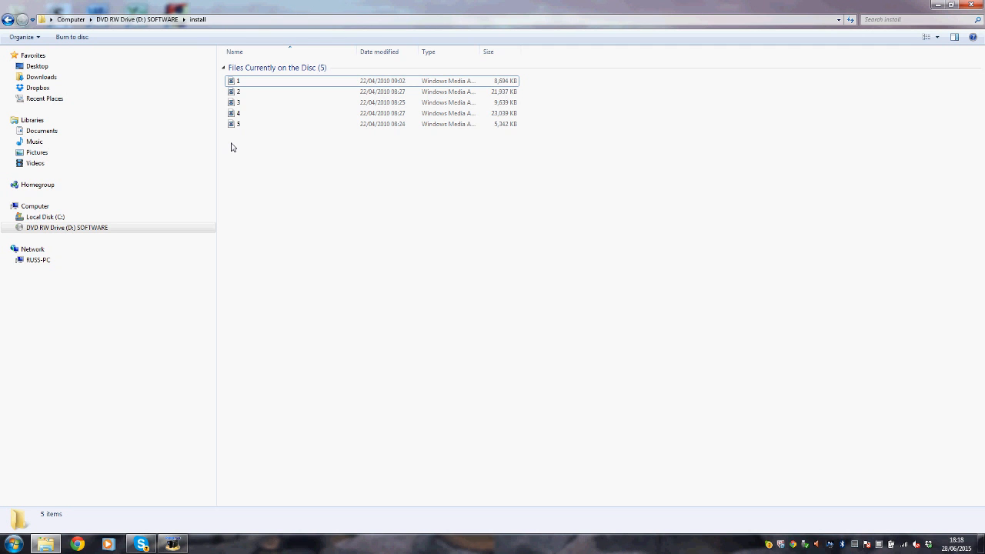
# - Play the first and then the fifth instructional video from the install folder
pyautogui.click(239, 80)
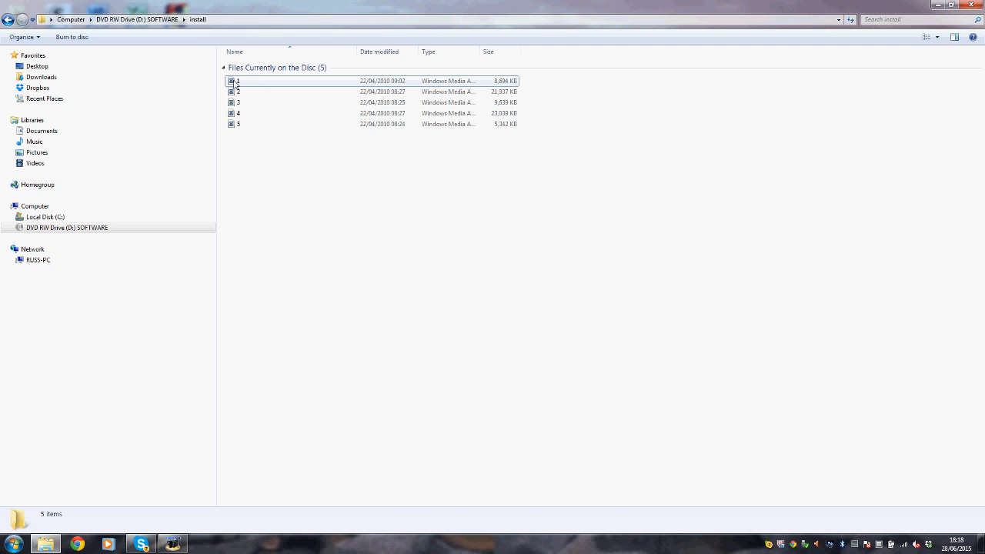
pyautogui.doubleClick(238, 80)
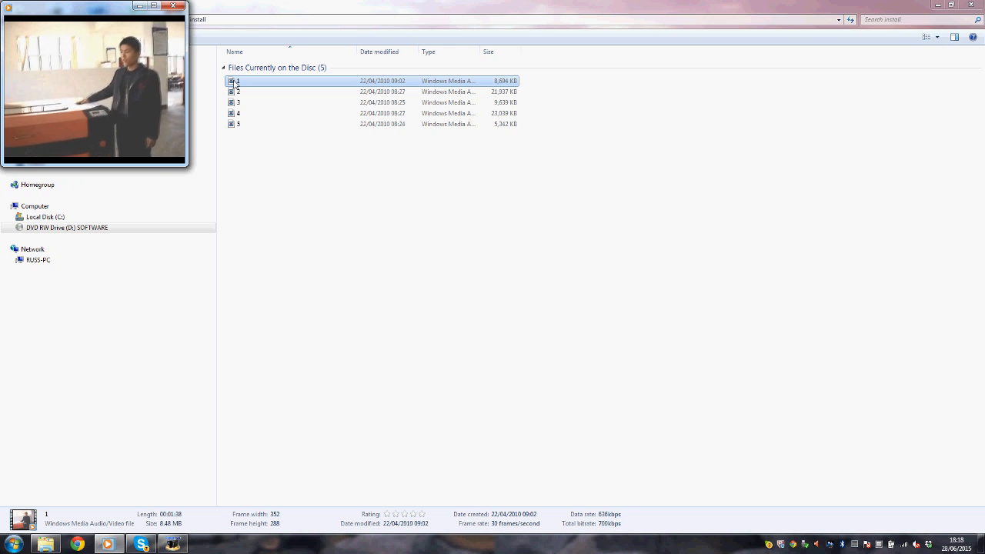
pyautogui.click(239, 93)
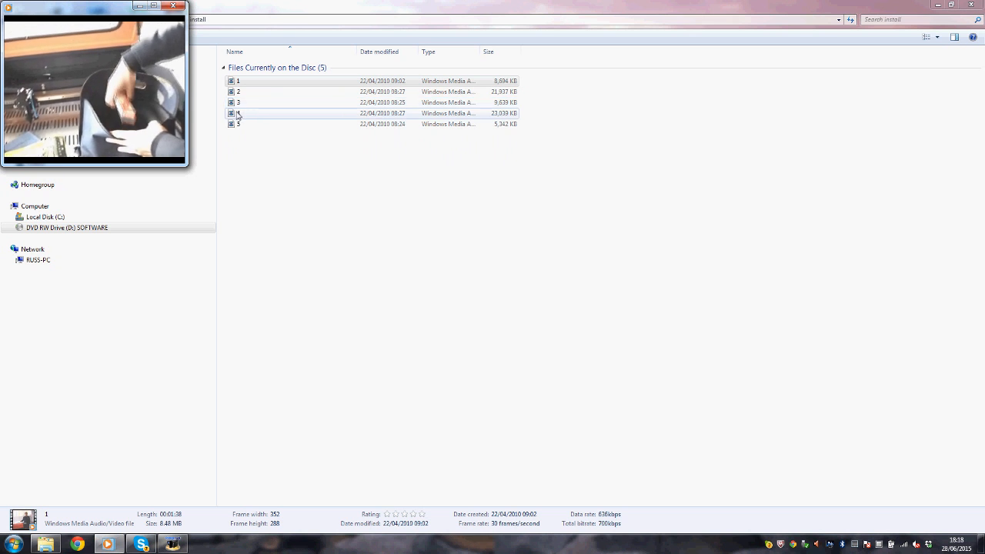
pyautogui.click(237, 123)
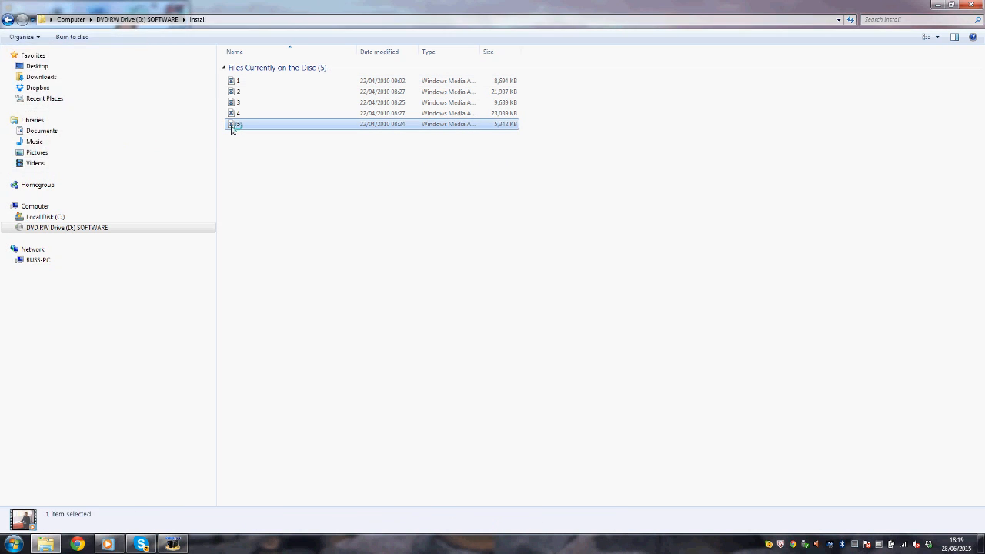
pyautogui.doubleClick(237, 123)
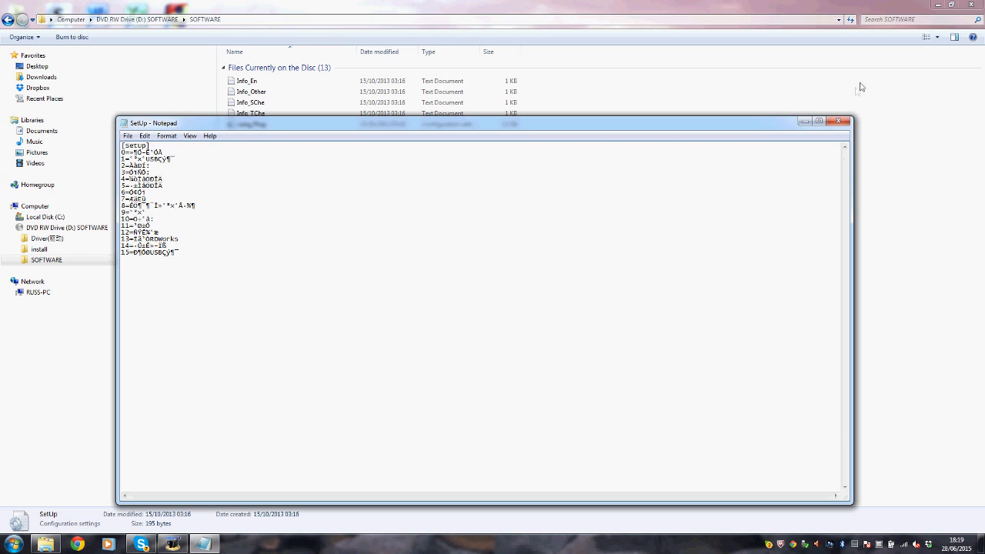
# - Close the SetUp notes and run RDWorksV8Setup(8.0.25).exe from the SOFTWARE folder
pyautogui.click(839, 122)
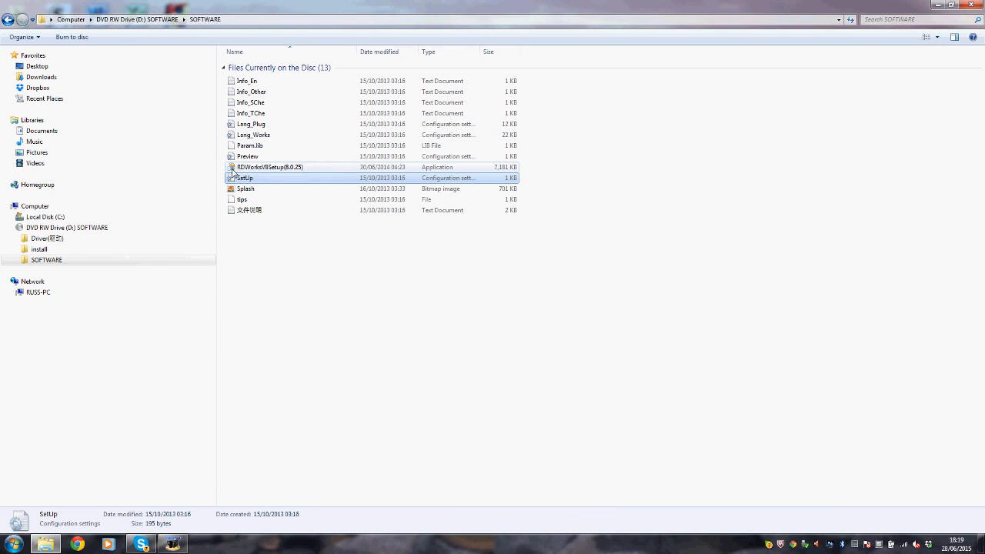
pyautogui.click(270, 166)
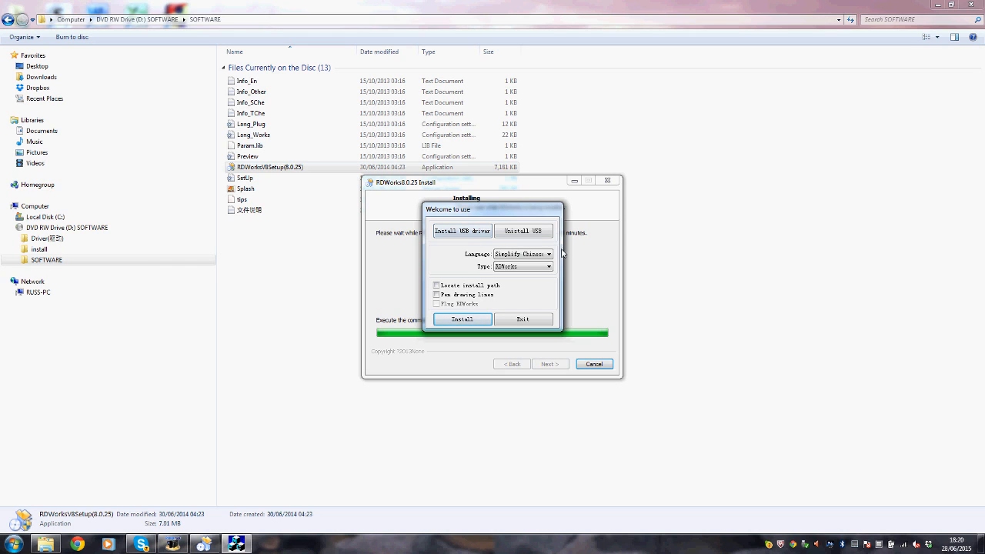
# - Choose English as the installer language and dismiss the two Chinese warning dialogs
pyautogui.click(548, 254)
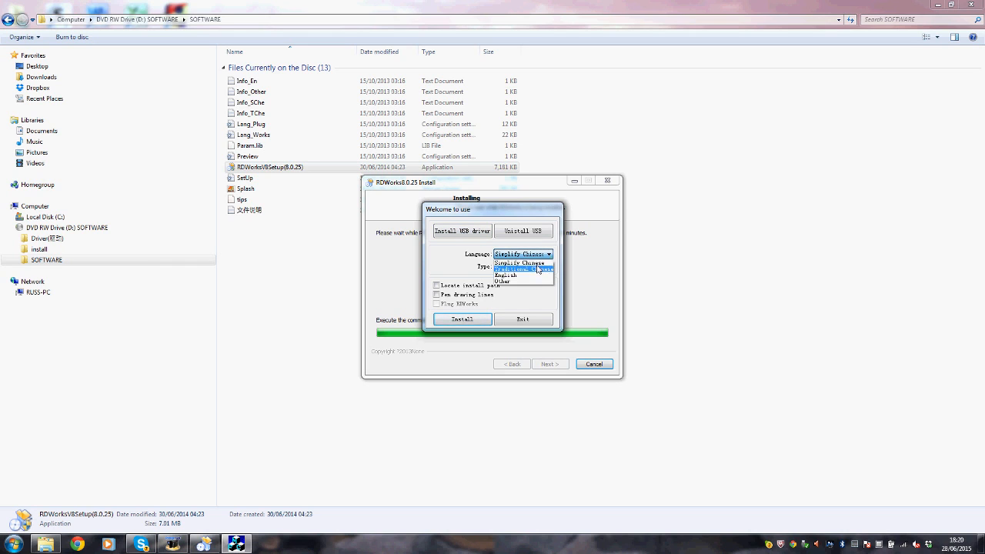
pyautogui.click(505, 271)
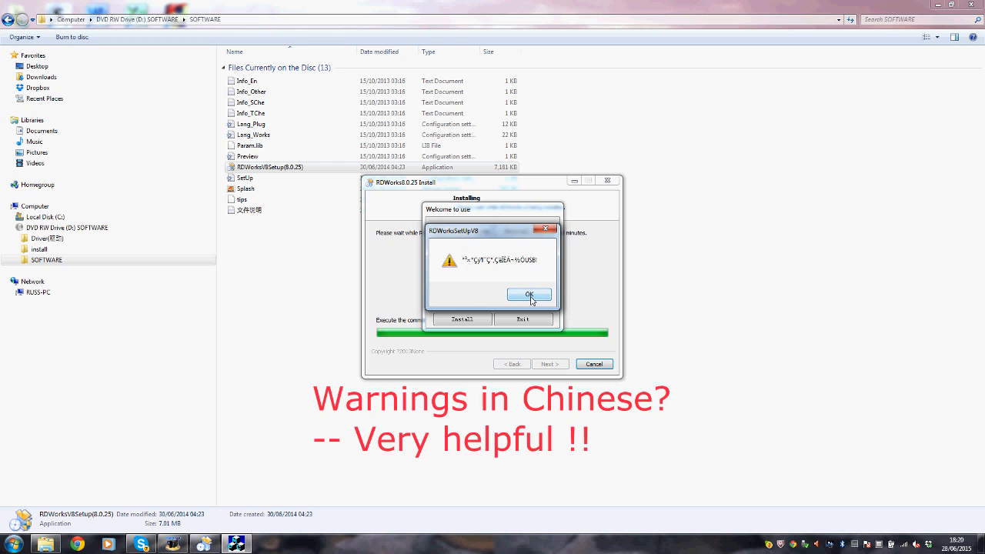
pyautogui.click(530, 295)
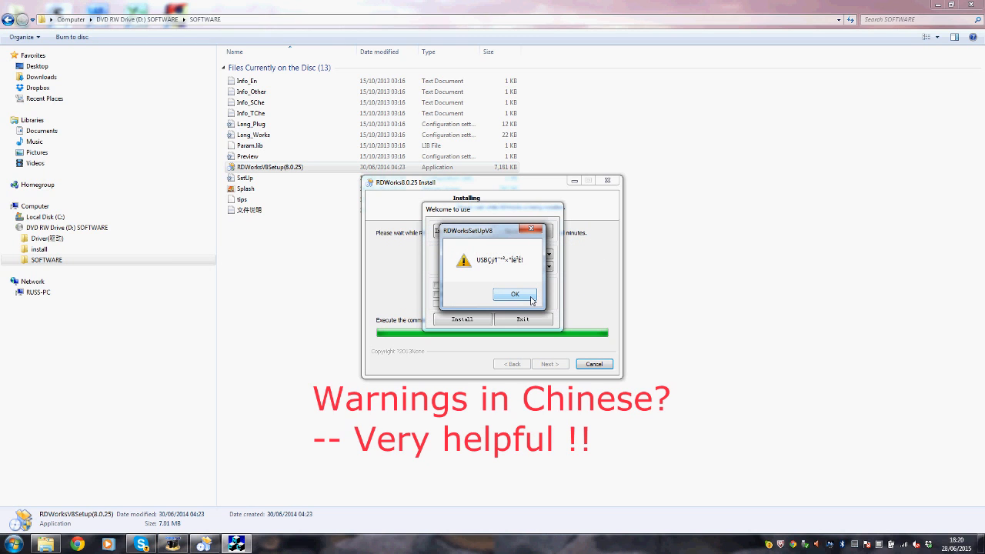
pyautogui.click(514, 295)
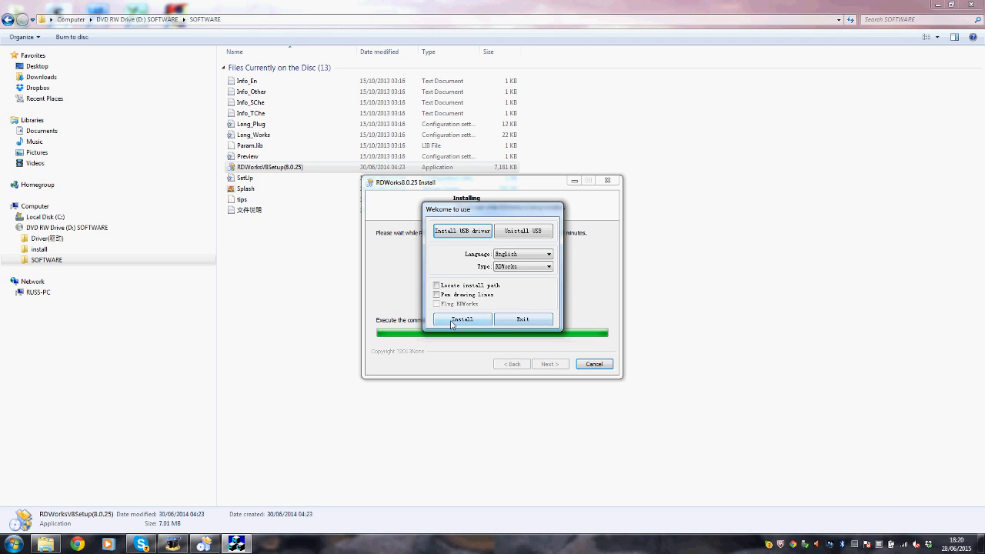
# - Install RDWorks and acknowledge the Install Finish message
pyautogui.click(462, 318)
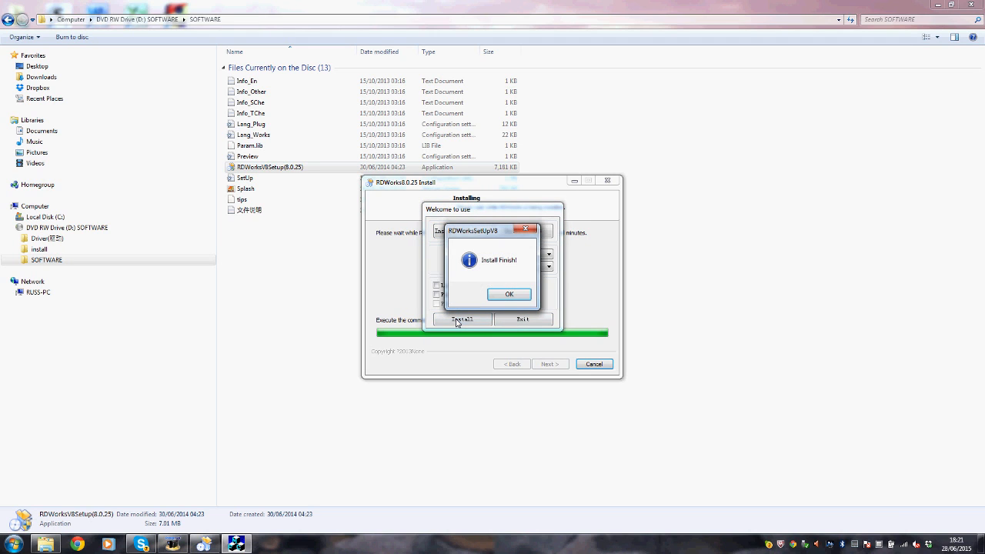
pyautogui.click(508, 294)
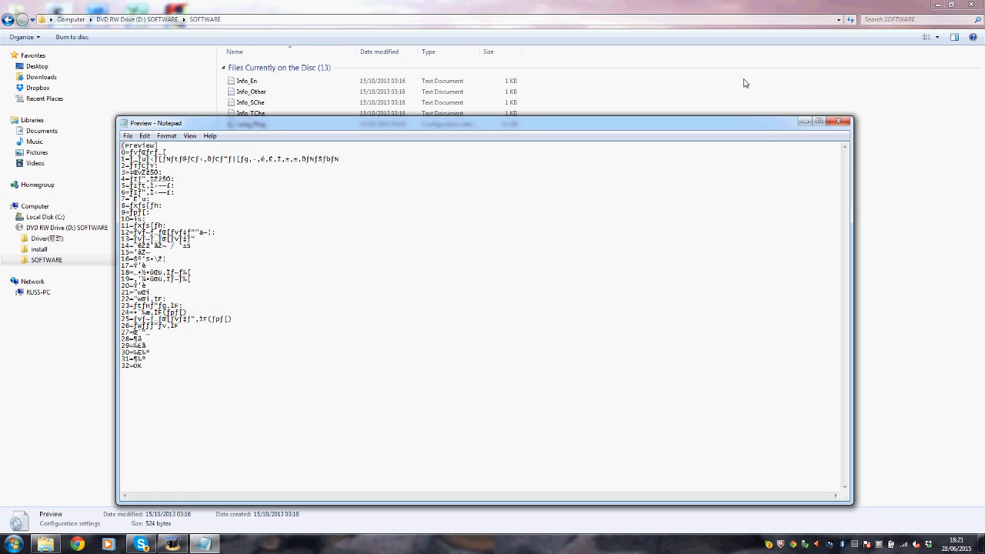
# - Close the Preview notes and launch RDWorks from its RDWorksV8 desktop shortcut
pyautogui.click(838, 121)
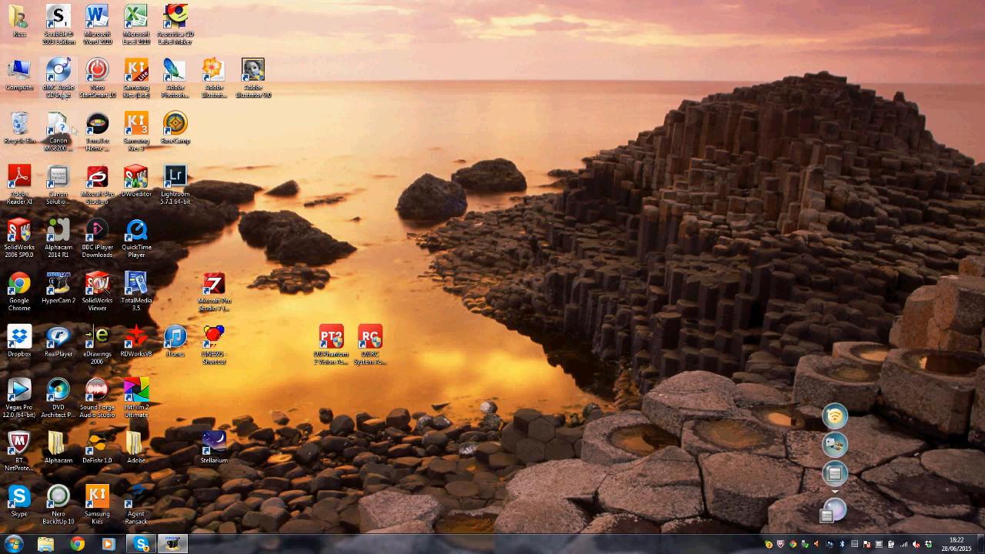
pyautogui.click(136, 339)
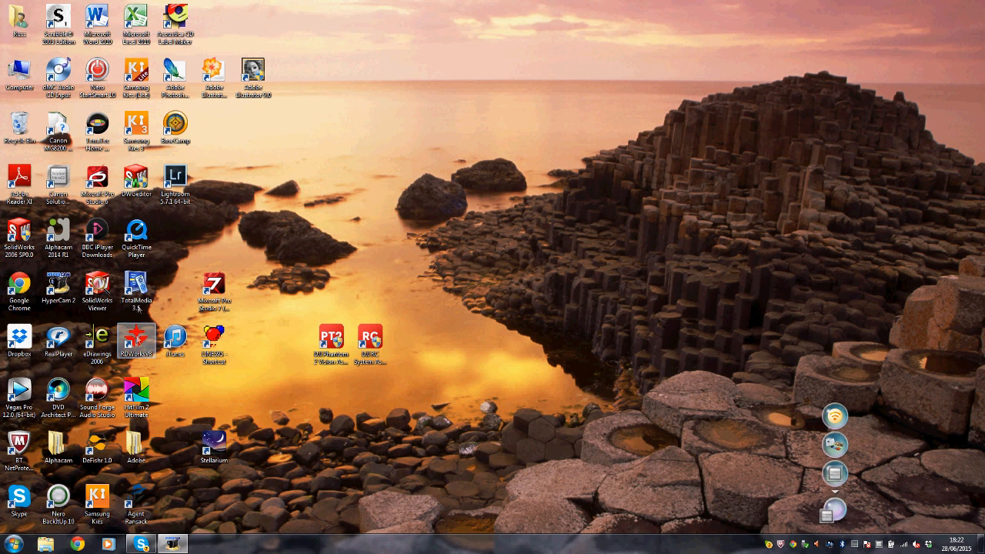
pyautogui.moveTo(135, 338); pyautogui.dragTo(299, 77)
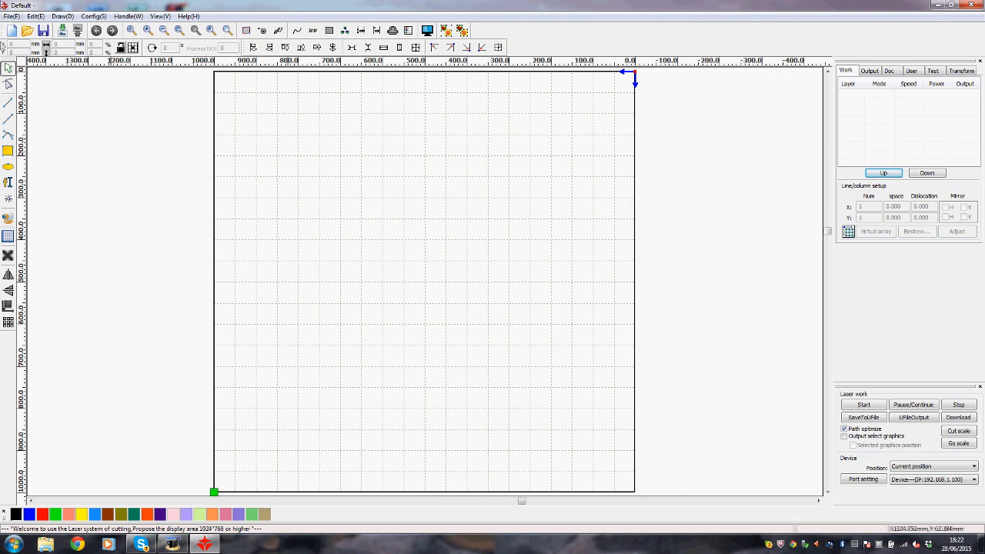
pyautogui.click(12, 15)
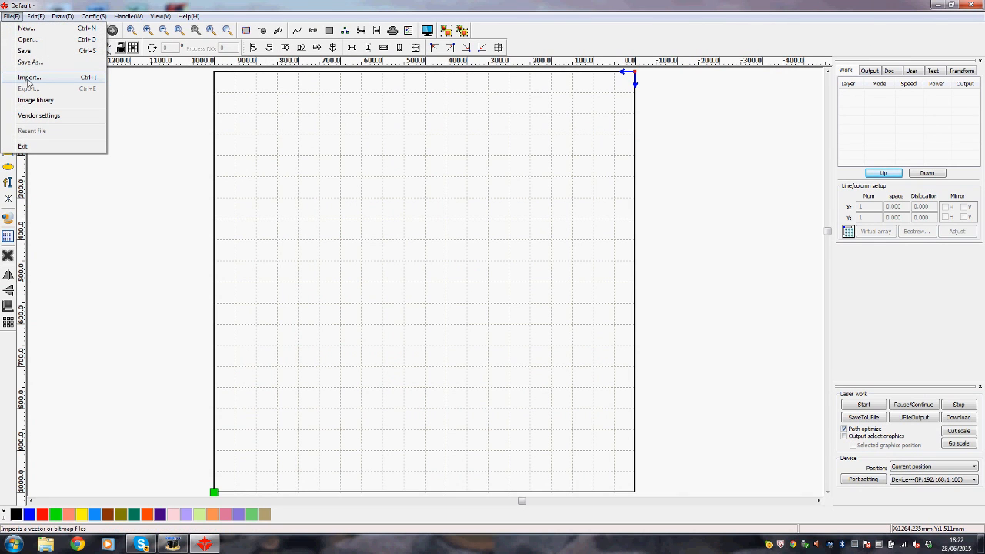
pyautogui.click(29, 77)
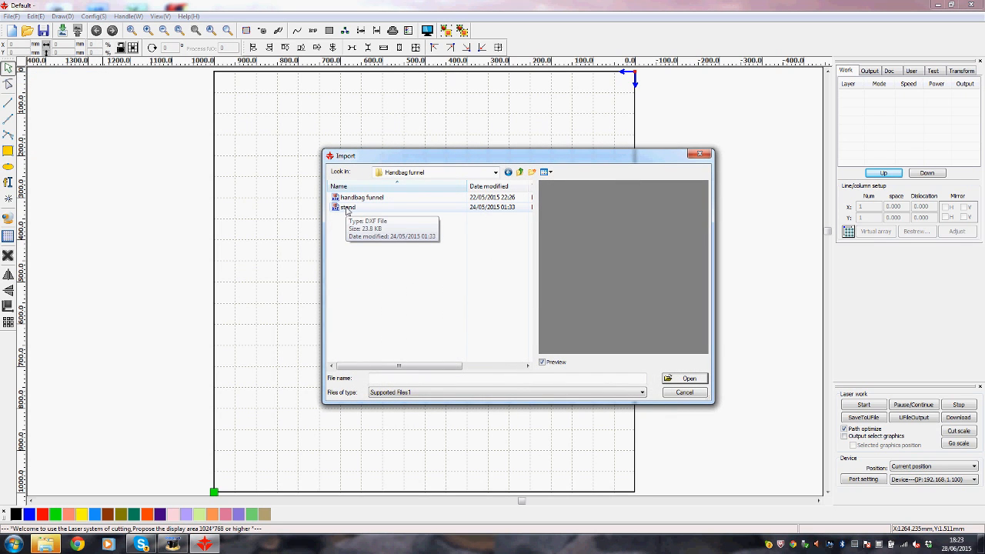
pyautogui.click(683, 379)
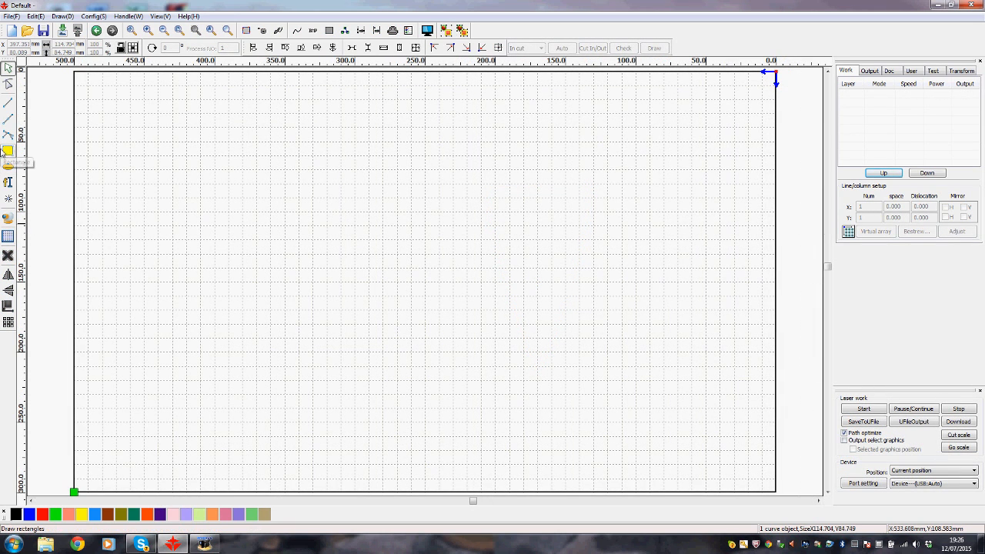
pyautogui.moveTo(6, 151)
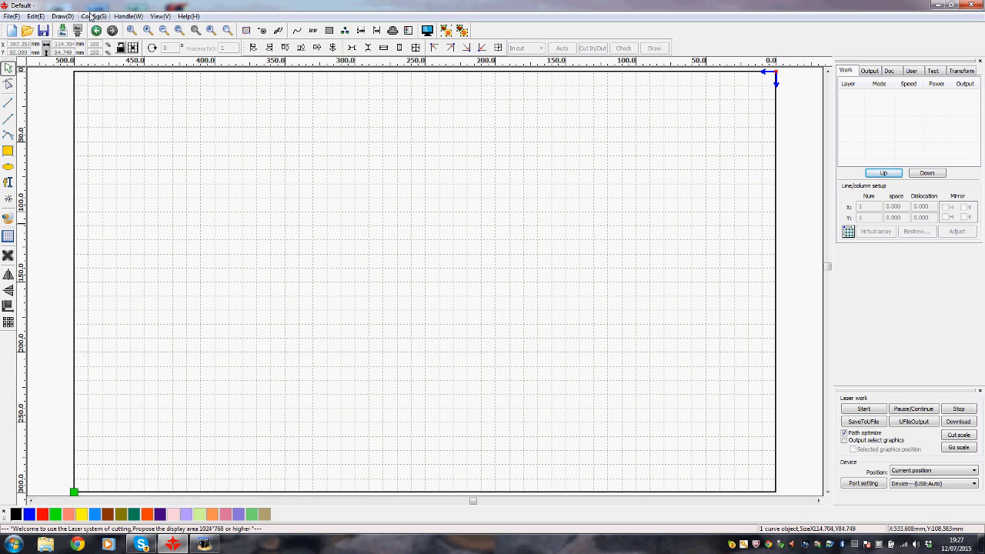
# - Show the Config menu with its system, file path, page and password settings
pyautogui.click(93, 16)
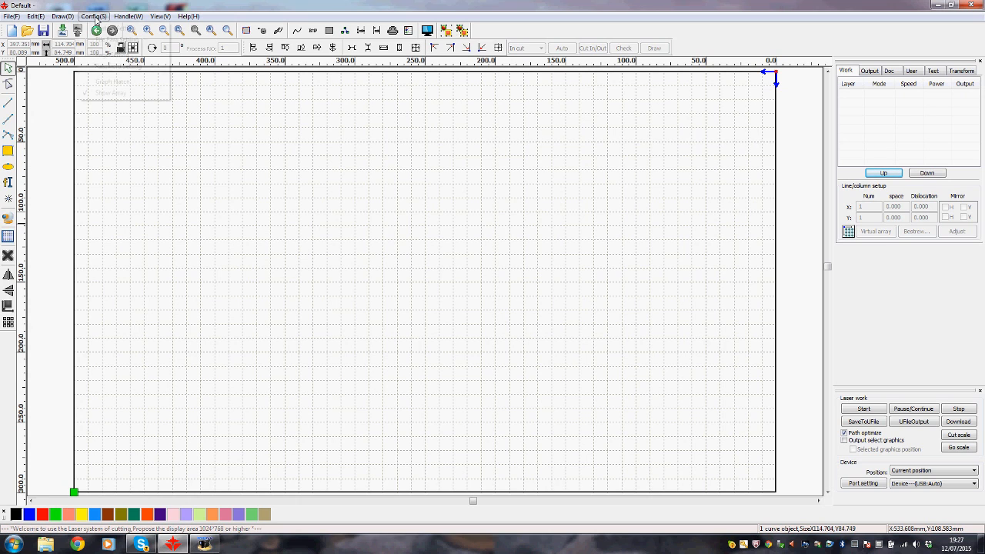
pyautogui.click(93, 16)
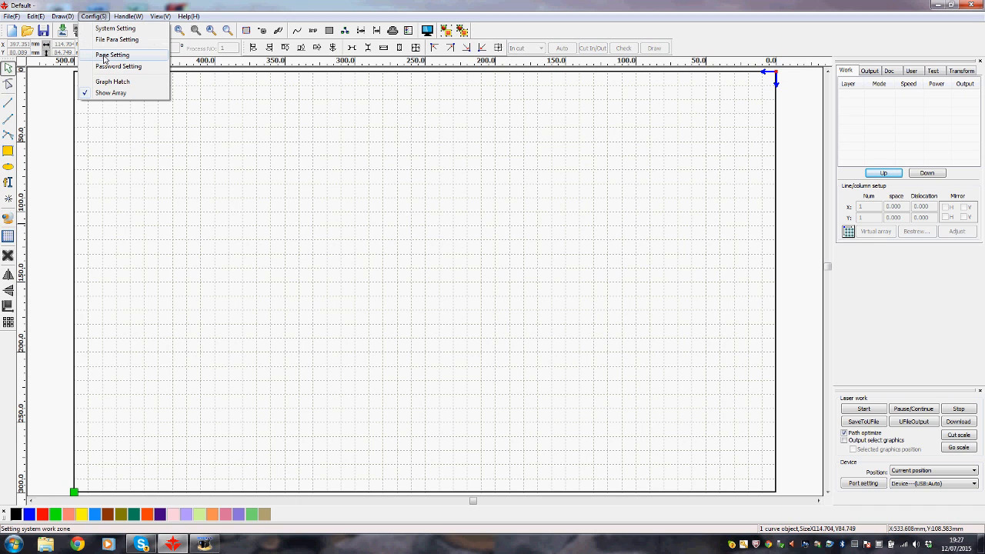
# - Review the Page setting dialog at 500 mm page size and 10 mm grid and confirm it
pyautogui.click(113, 55)
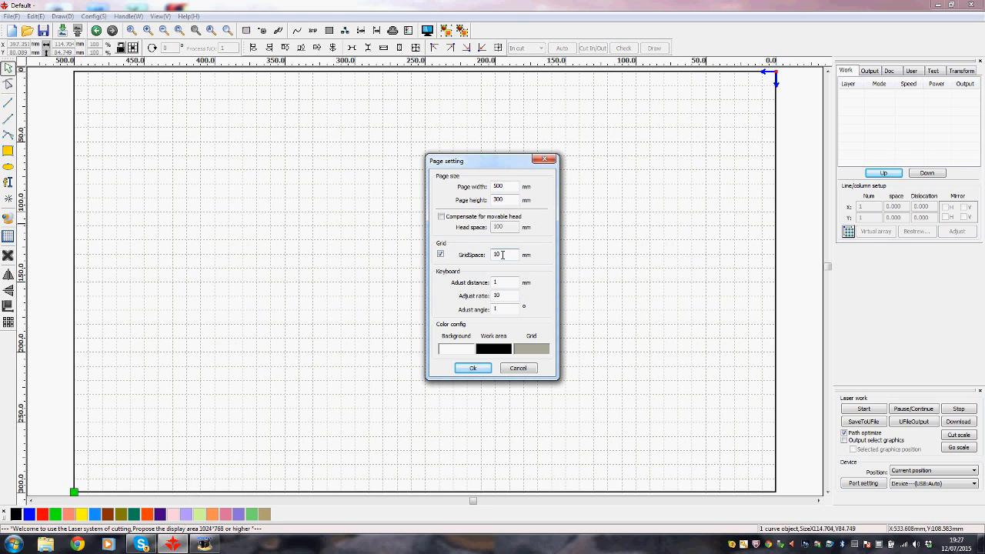
pyautogui.moveTo(207, 177)
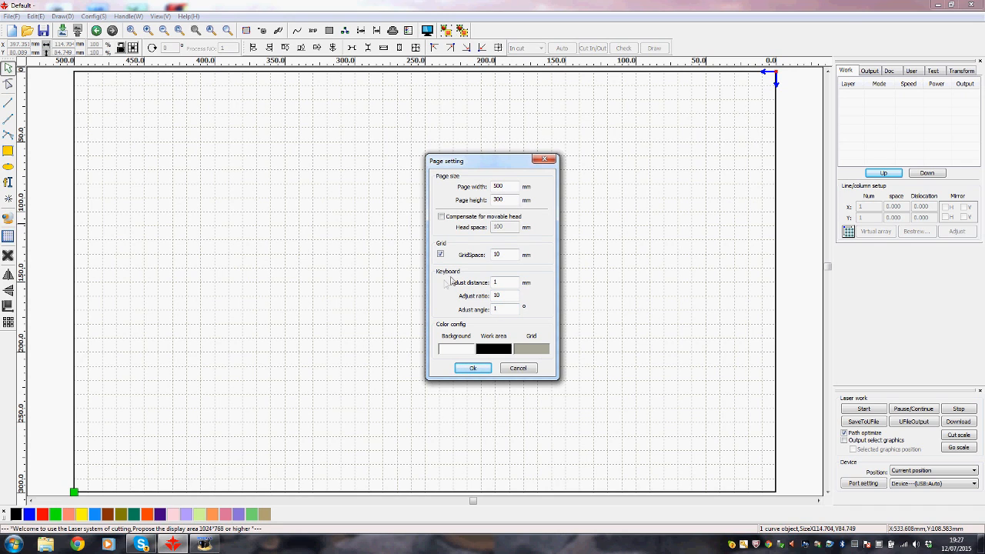
pyautogui.moveTo(449, 280)
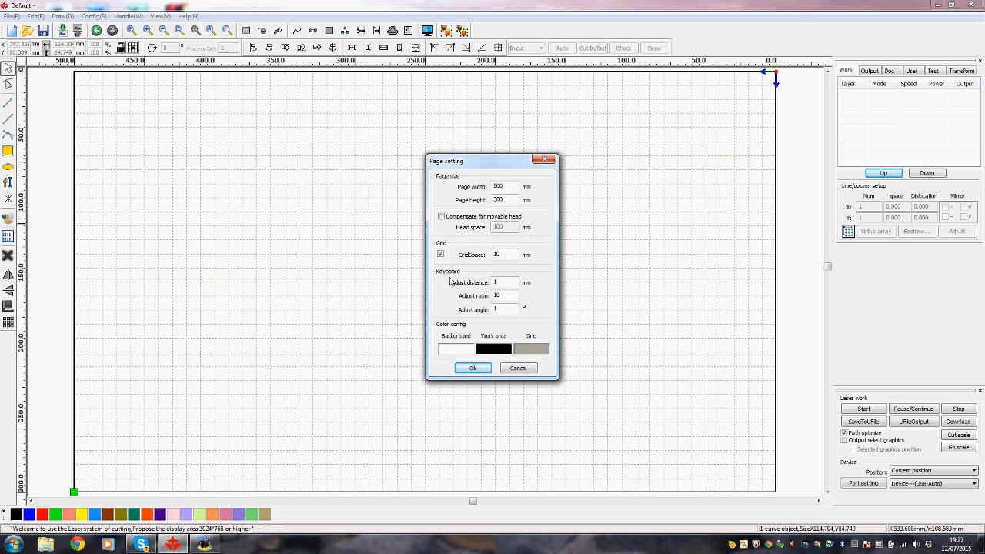
pyautogui.click(505, 283)
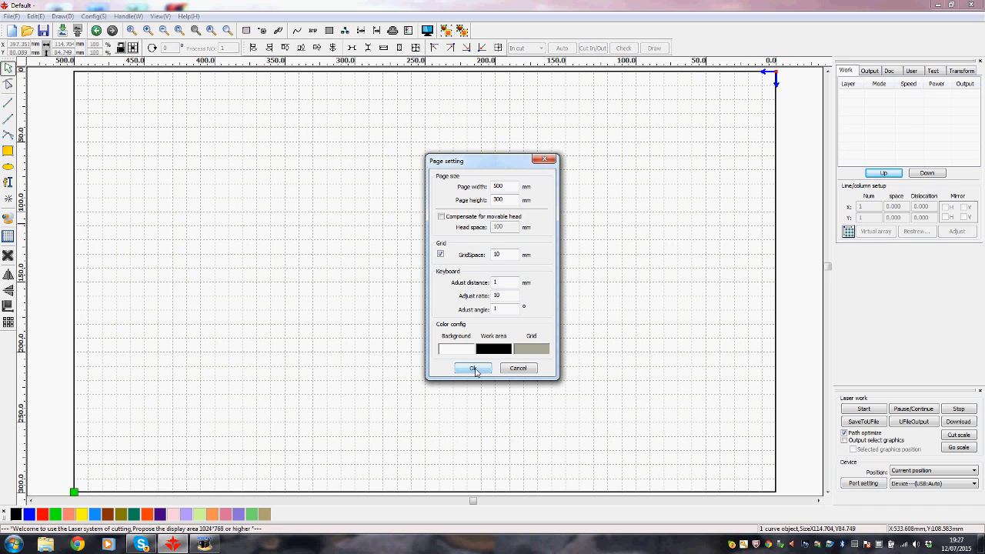
pyautogui.click(473, 368)
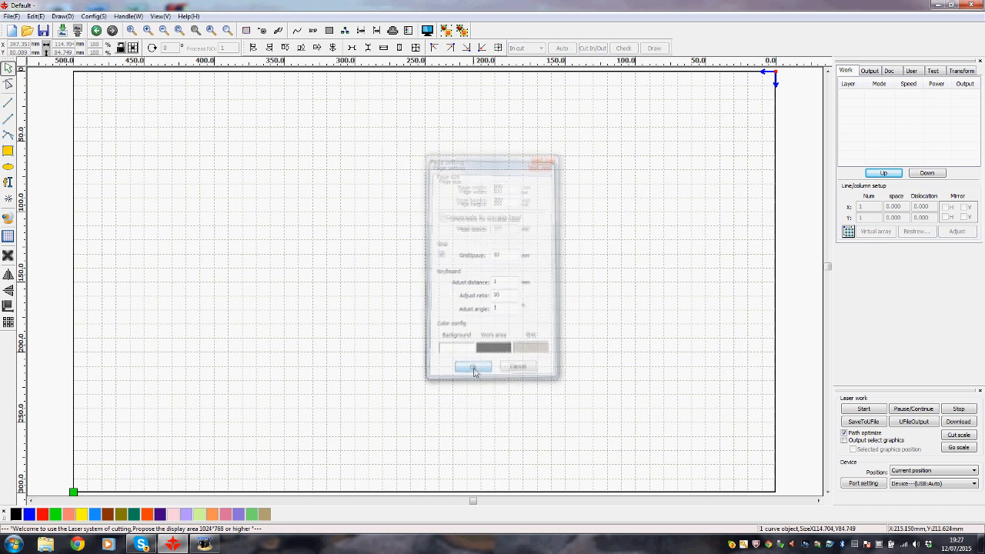
pyautogui.click(472, 366)
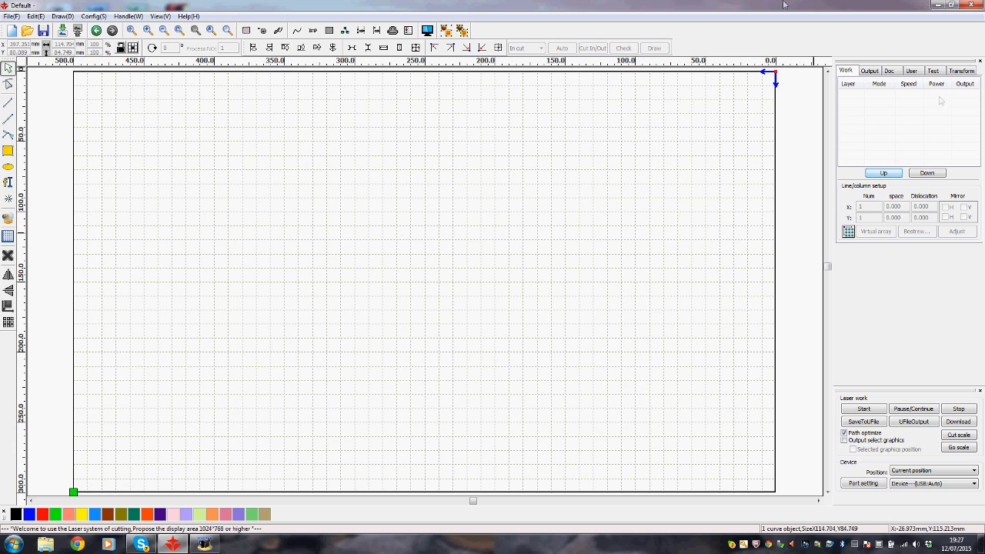
pyautogui.moveTo(400, 425)
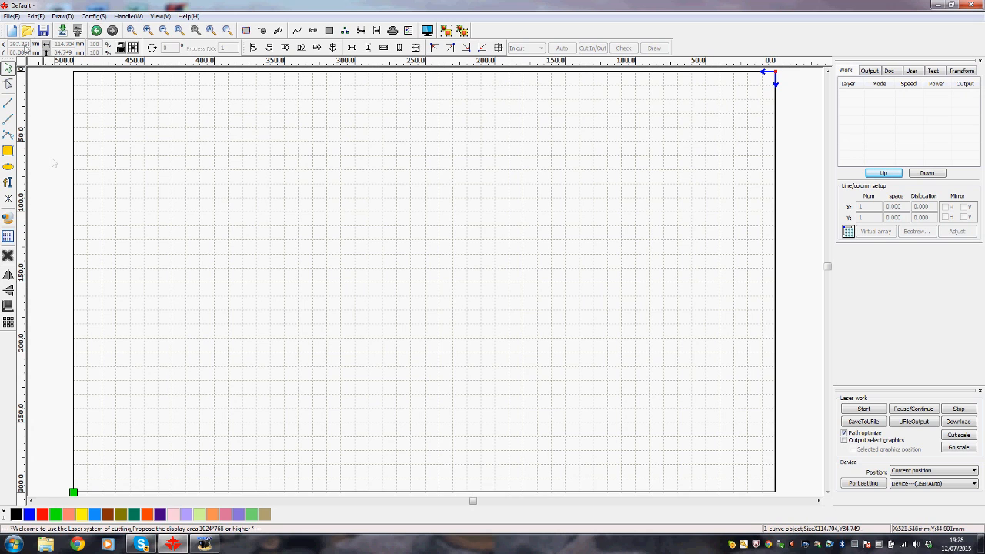
pyautogui.moveTo(9, 151)
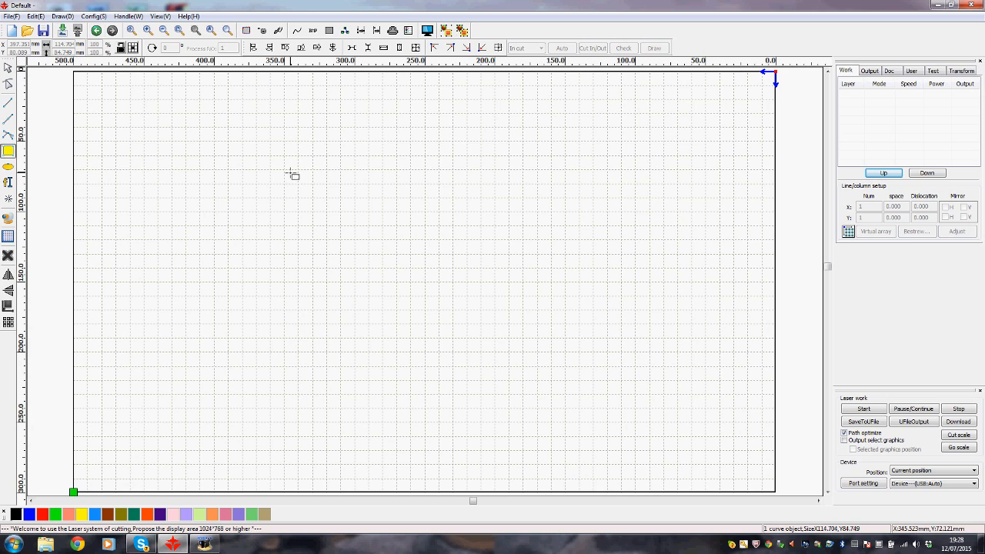
pyautogui.moveTo(286, 171)
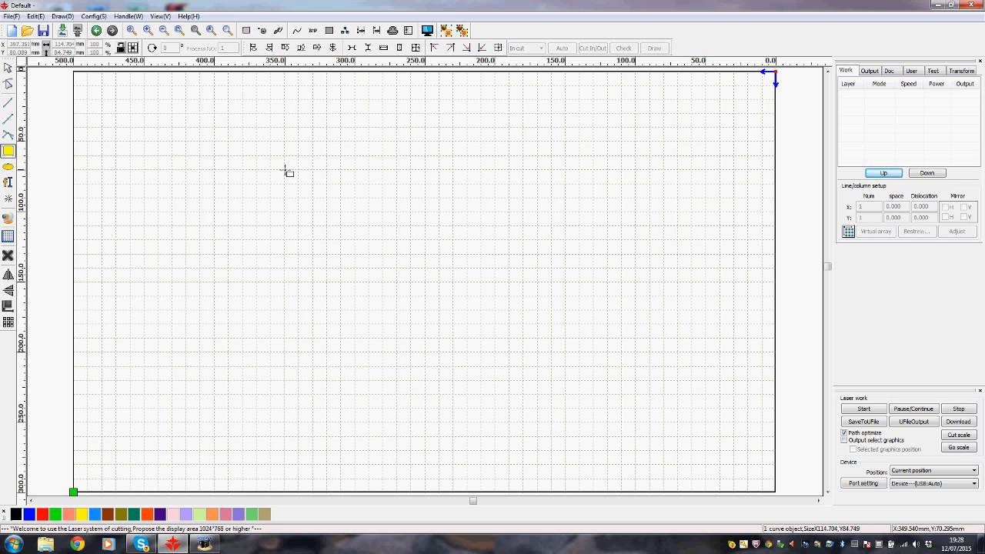
pyautogui.moveTo(130, 120)
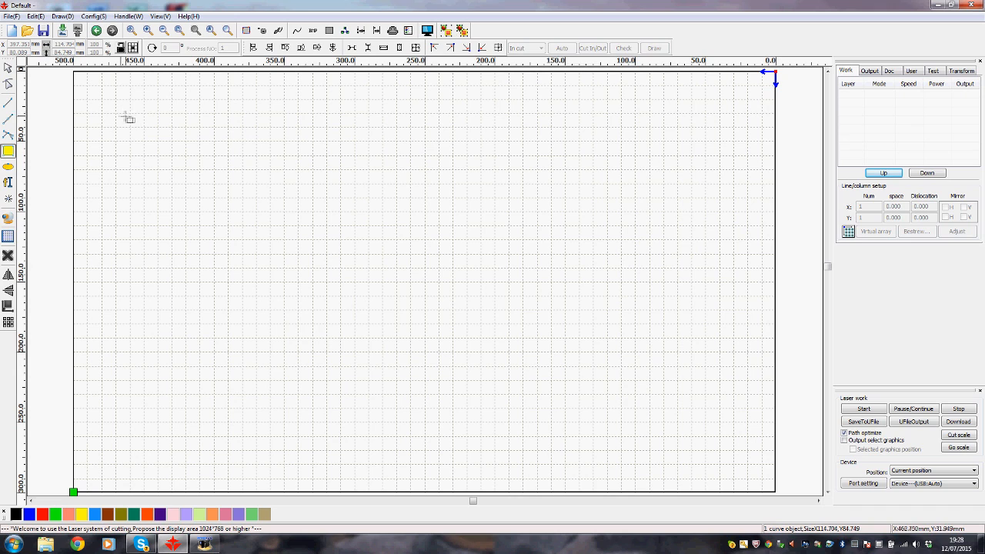
# - Draw a rectangle outline in the upper left of the work area
pyautogui.moveTo(111, 111); pyautogui.dragTo(164, 153)
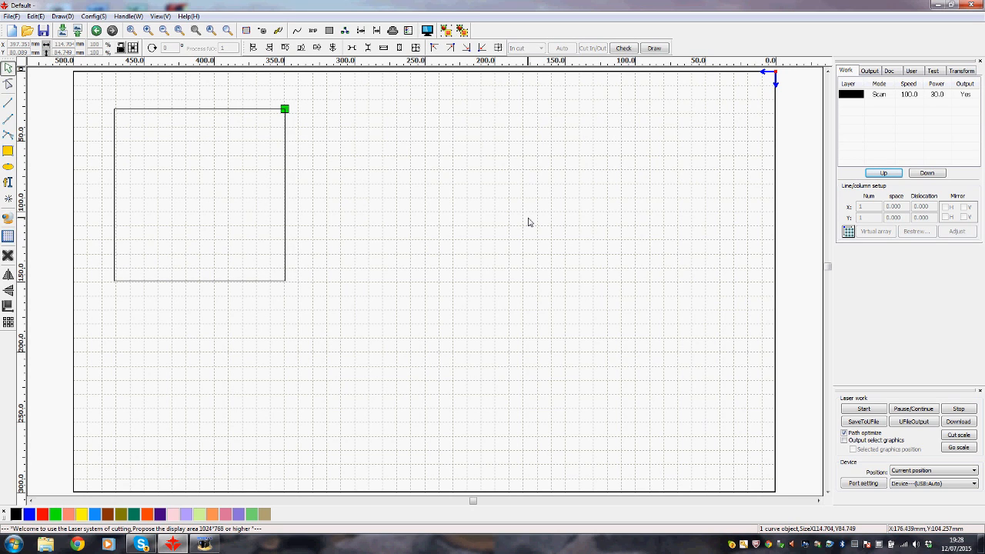
pyautogui.moveTo(373, 148)
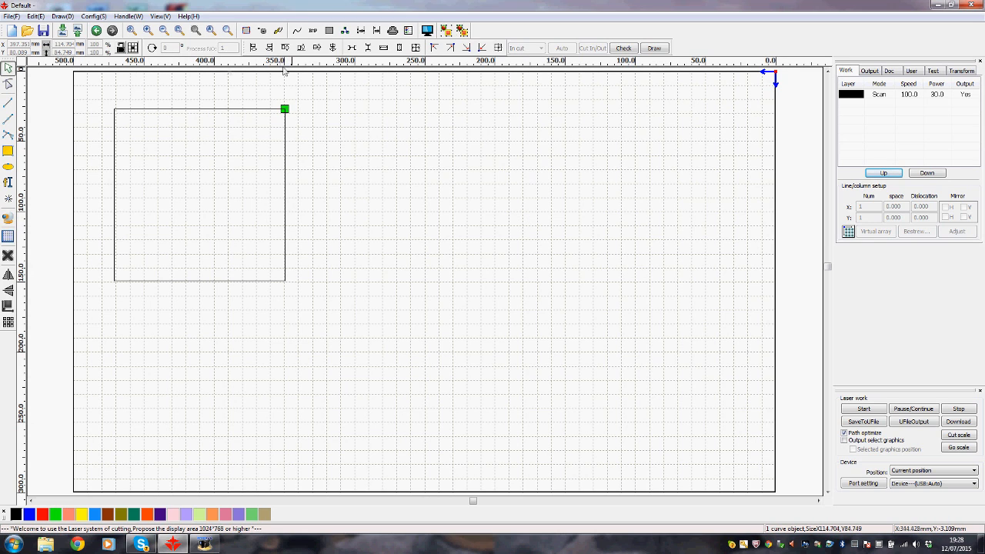
pyautogui.moveTo(357, 160)
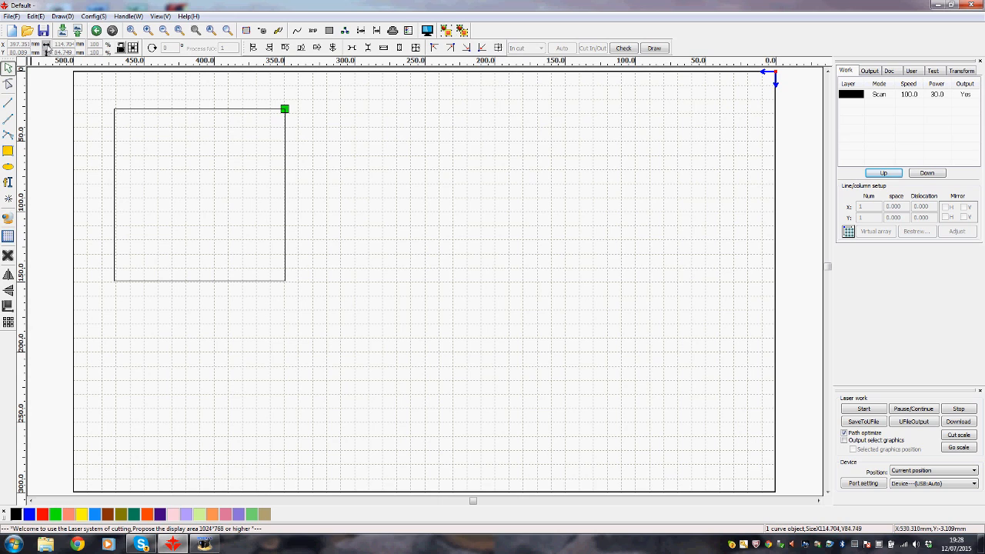
pyautogui.moveTo(169, 101)
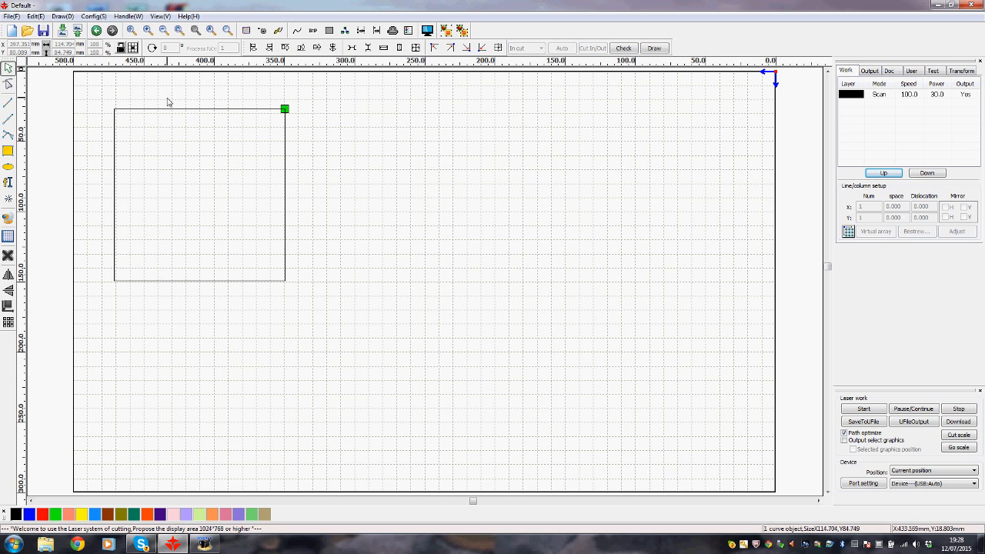
pyautogui.moveTo(191, 112)
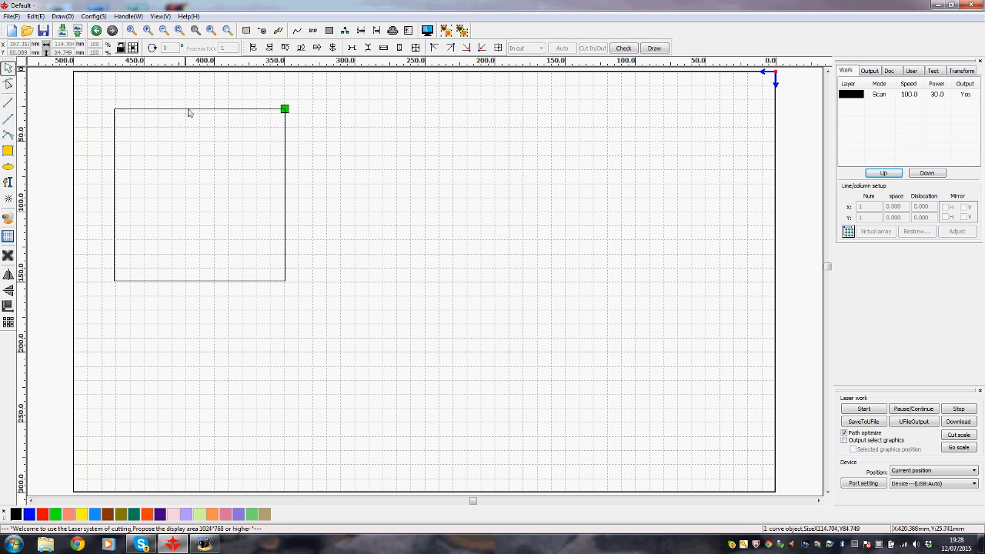
pyautogui.moveTo(326, 110)
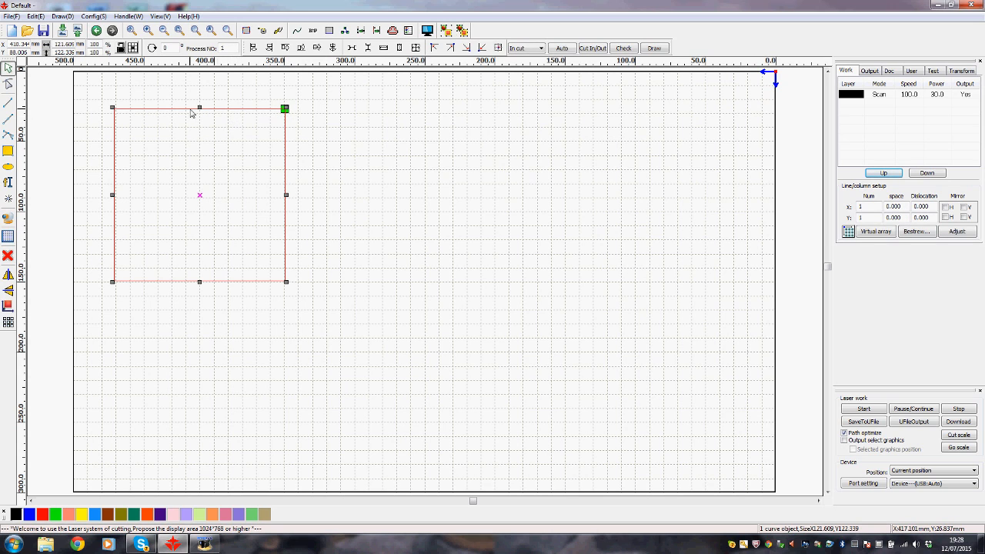
pyautogui.moveTo(145, 268)
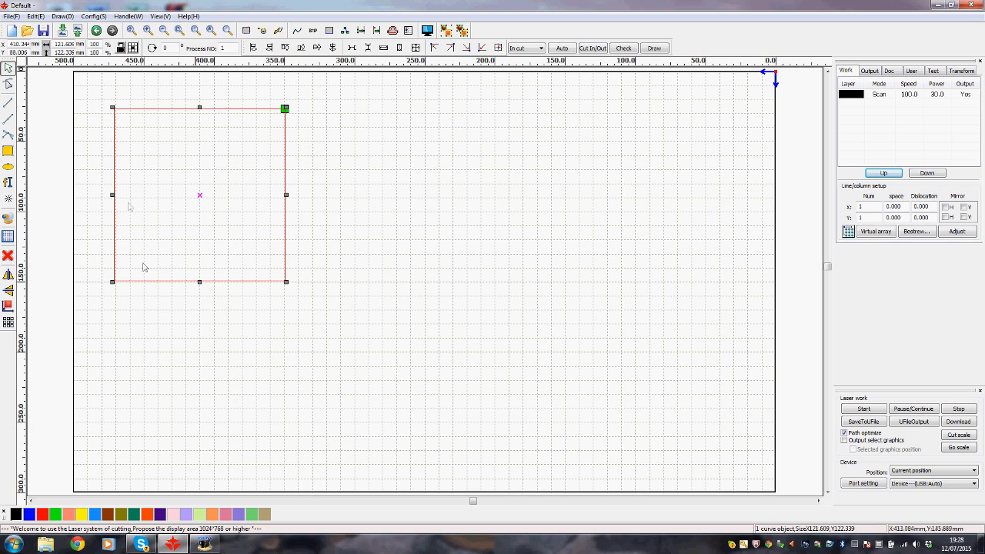
pyautogui.moveTo(191, 111)
pyautogui.write('100')
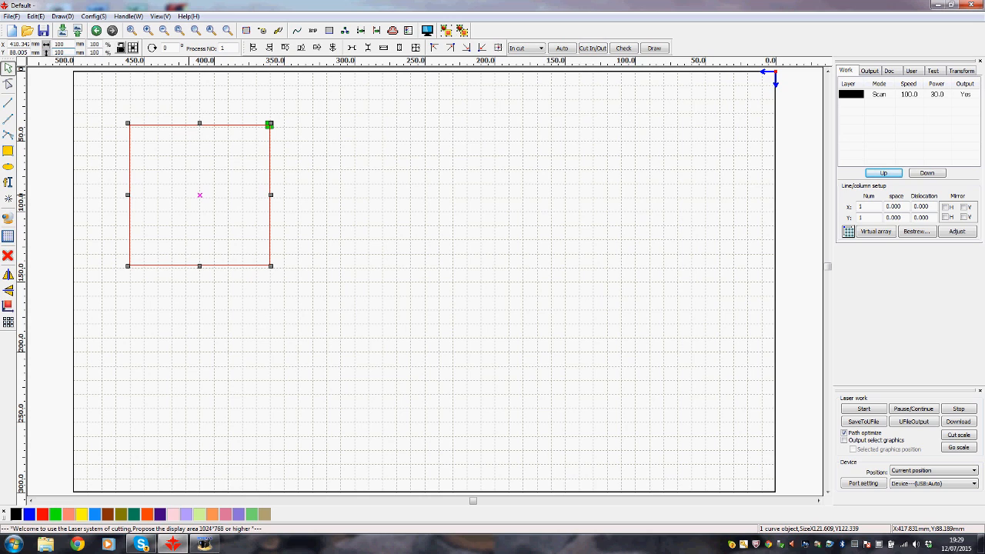
pyautogui.moveTo(207, 202)
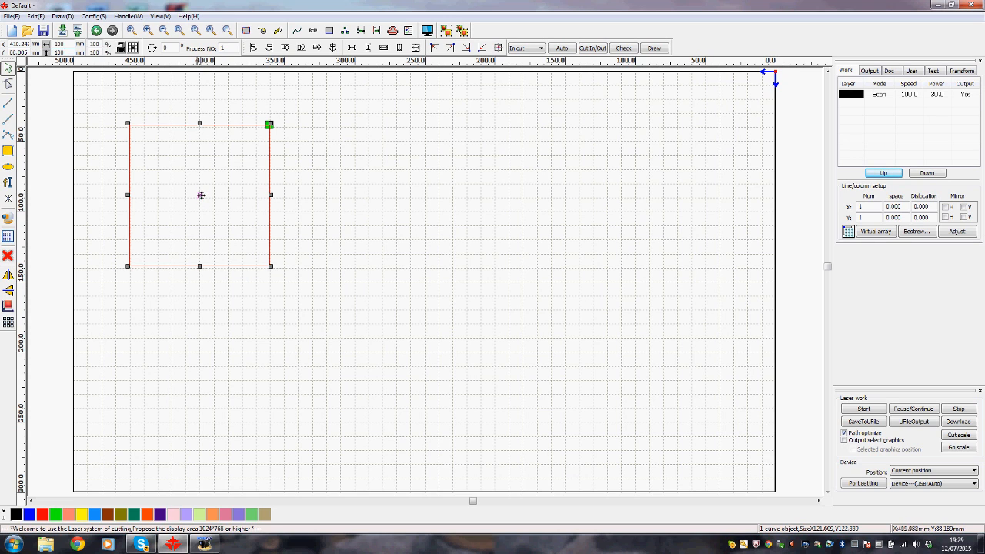
pyautogui.moveTo(199, 195)
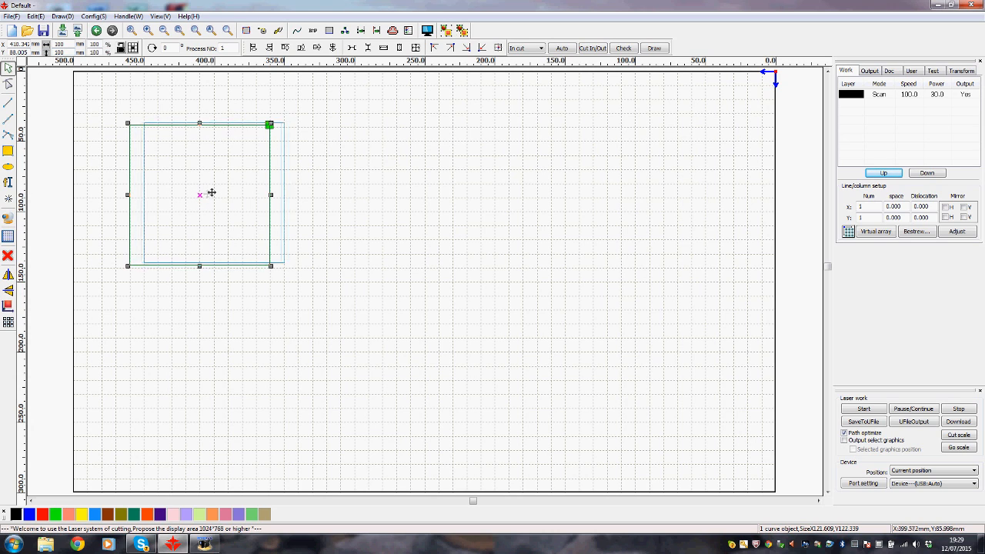
# - Drag the square right and slightly lower, toward the middle of the page
pyautogui.moveTo(213, 192); pyautogui.dragTo(237, 209)
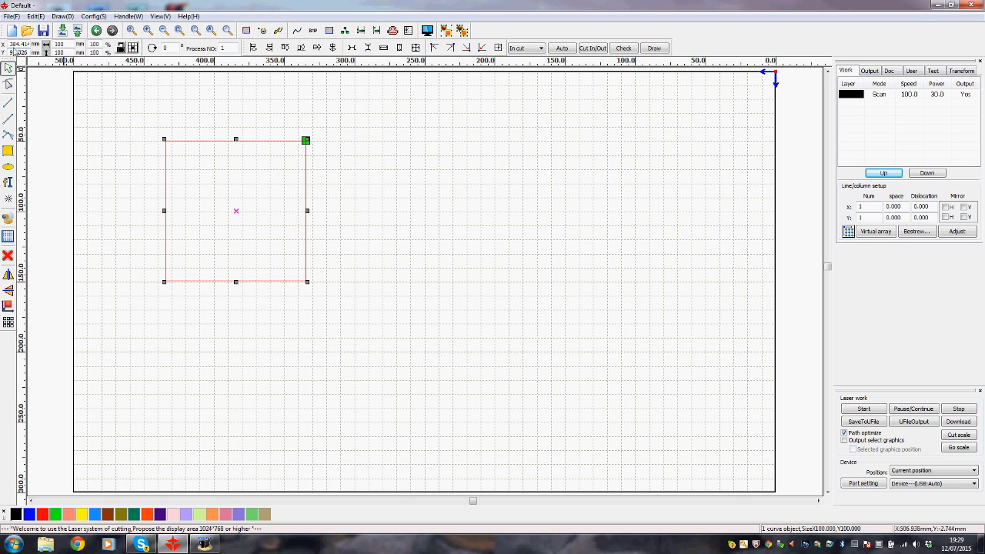
pyautogui.moveTo(237, 209)
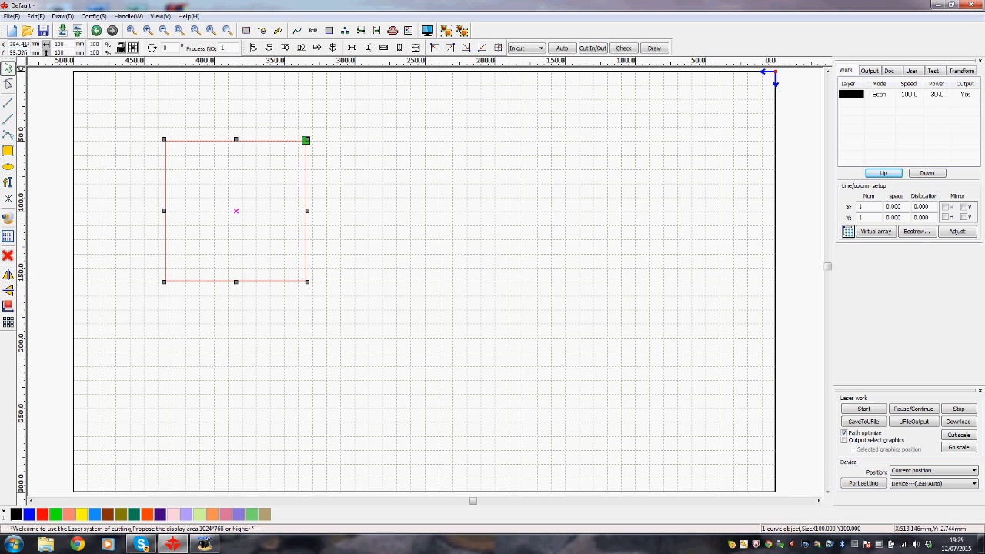
pyautogui.moveTo(37, 47)
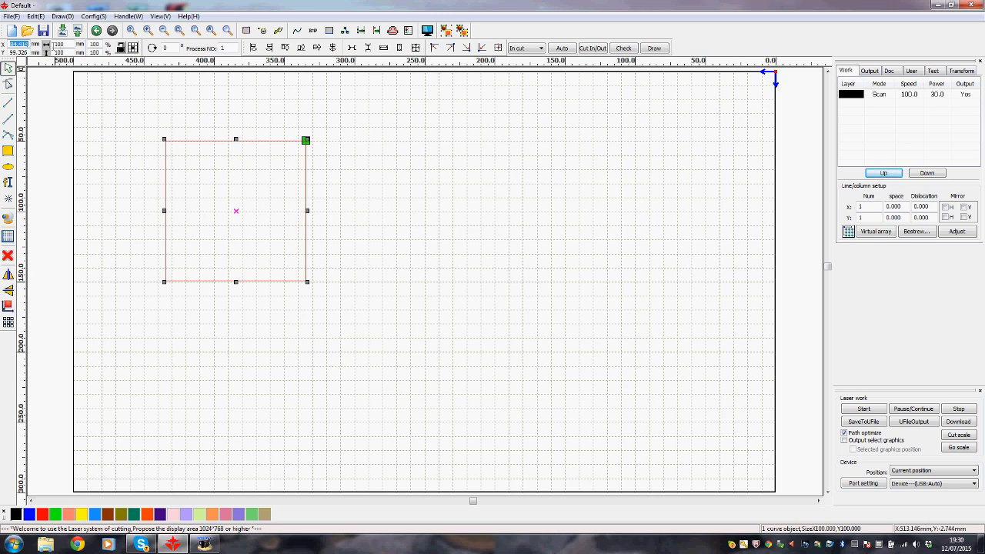
pyautogui.moveTo(151, 113)
pyautogui.write('300')
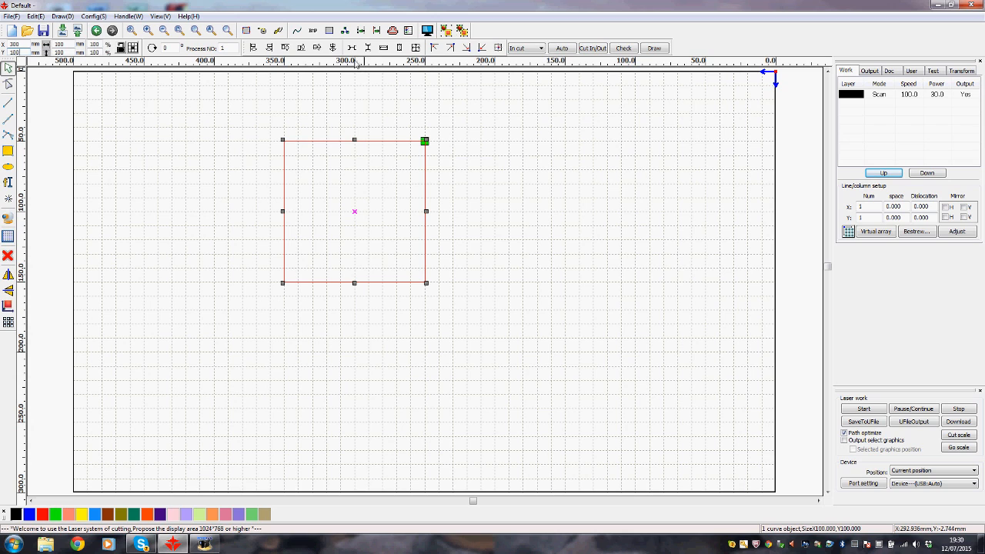
pyautogui.moveTo(354, 216)
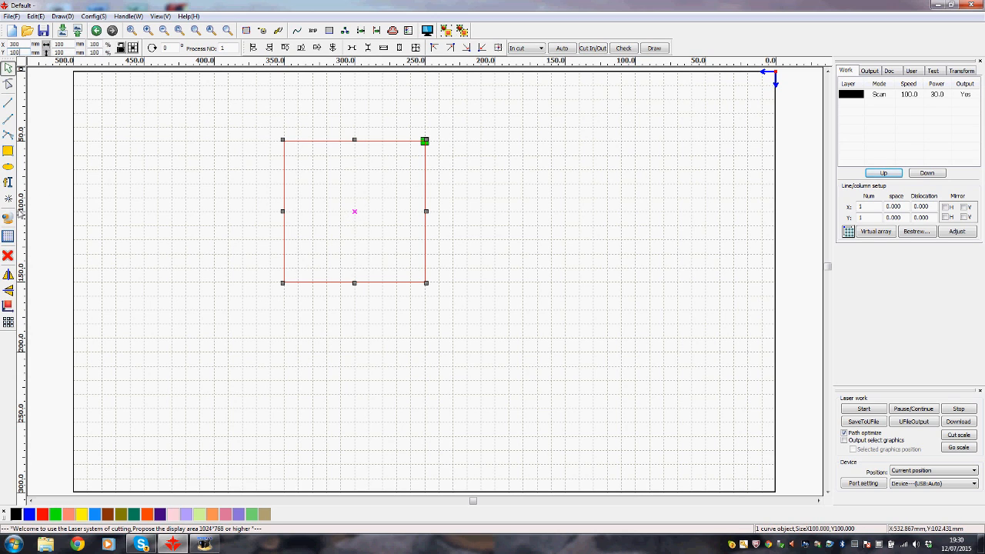
pyautogui.moveTo(357, 225)
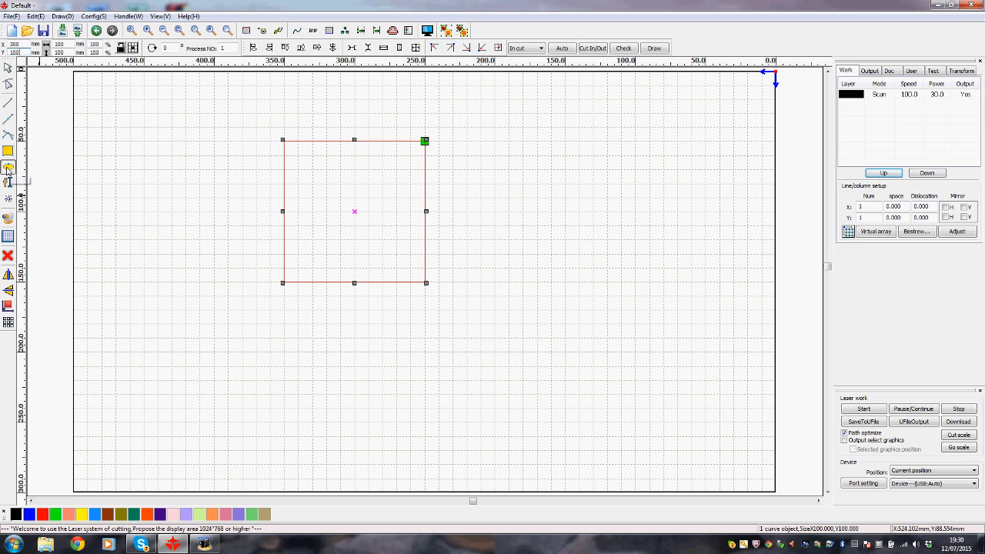
pyautogui.moveTo(157, 160)
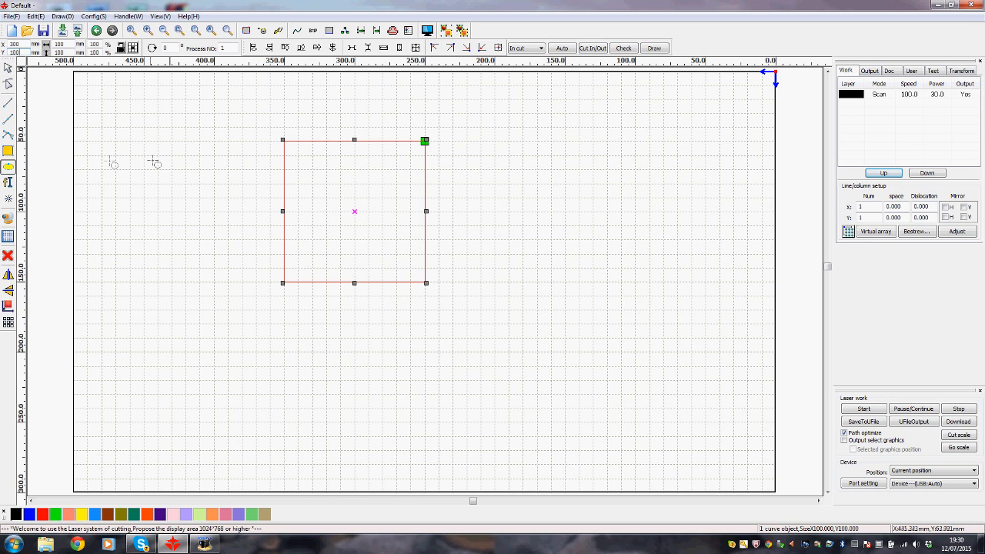
pyautogui.moveTo(172, 157)
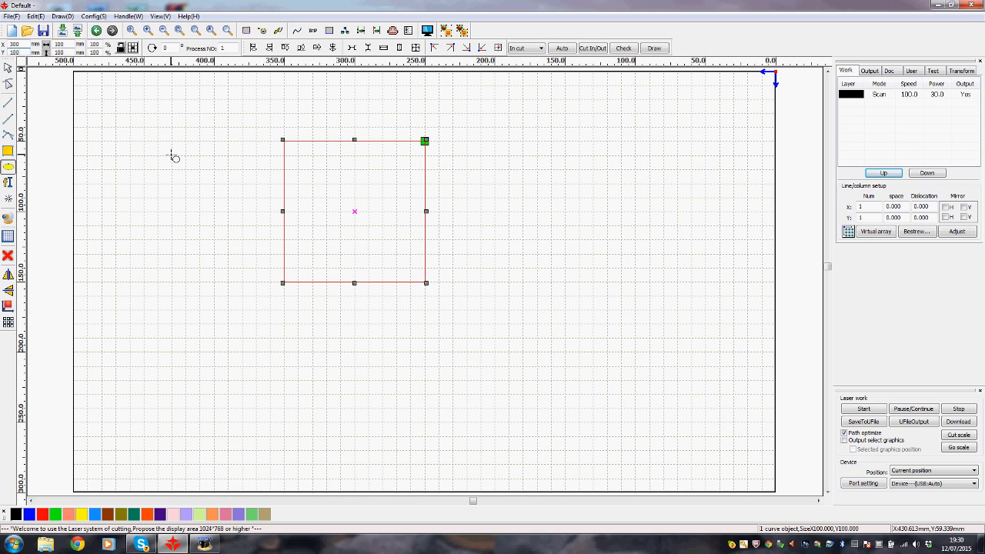
# - Draw a circle on the page to the left of the square
pyautogui.moveTo(175, 157); pyautogui.dragTo(219, 292)
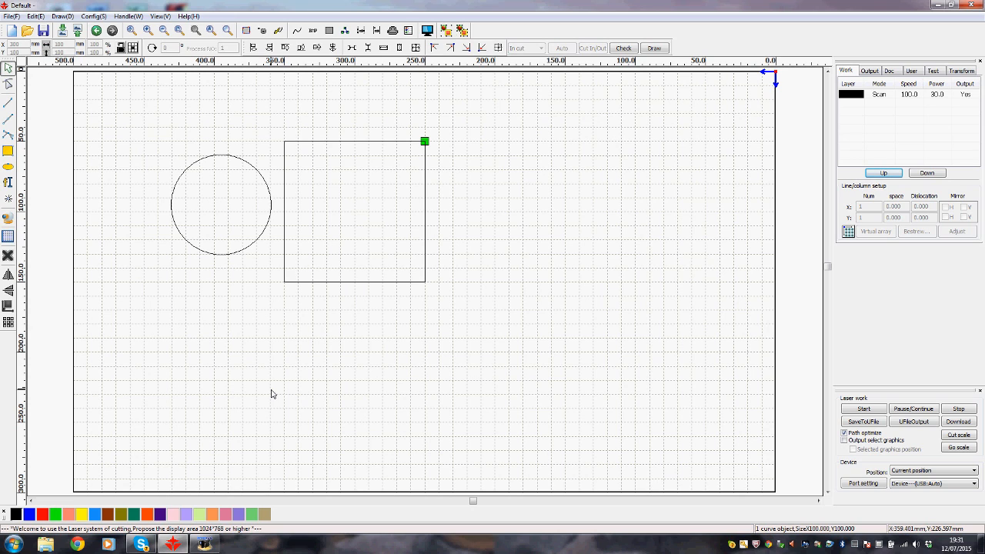
pyautogui.moveTo(191, 240)
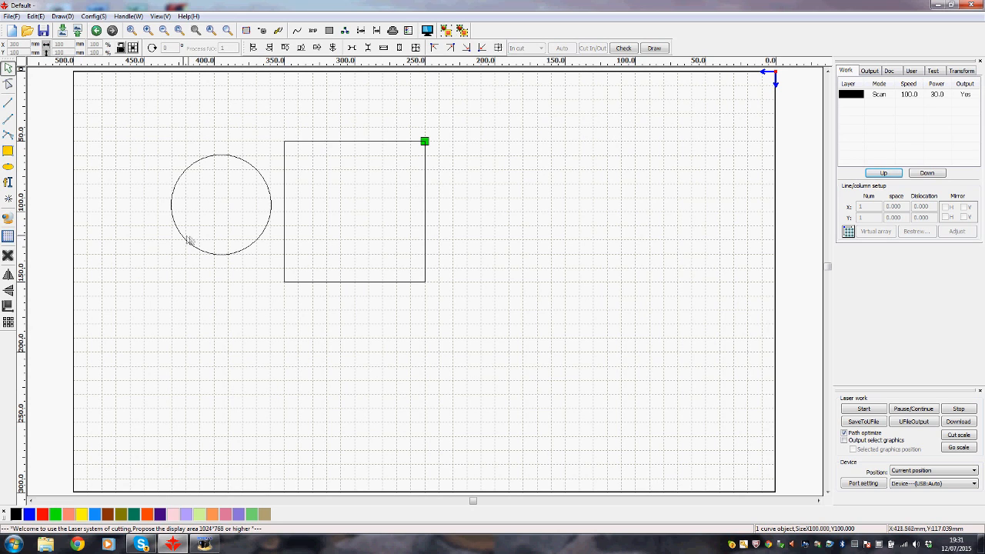
pyautogui.moveTo(181, 238)
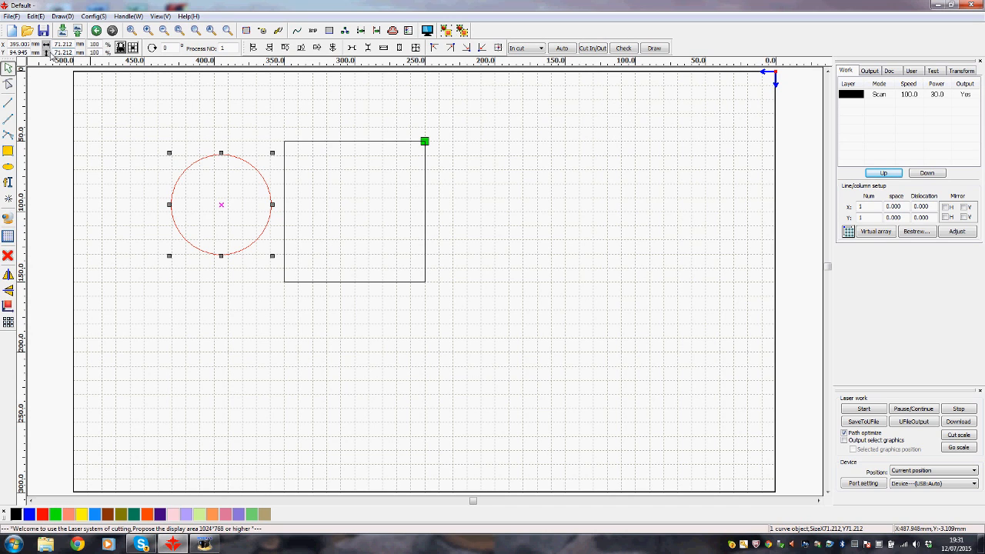
# - Select the circle so its size can be reduced to half the square's width
pyautogui.click(62, 53)
pyautogui.write('50')
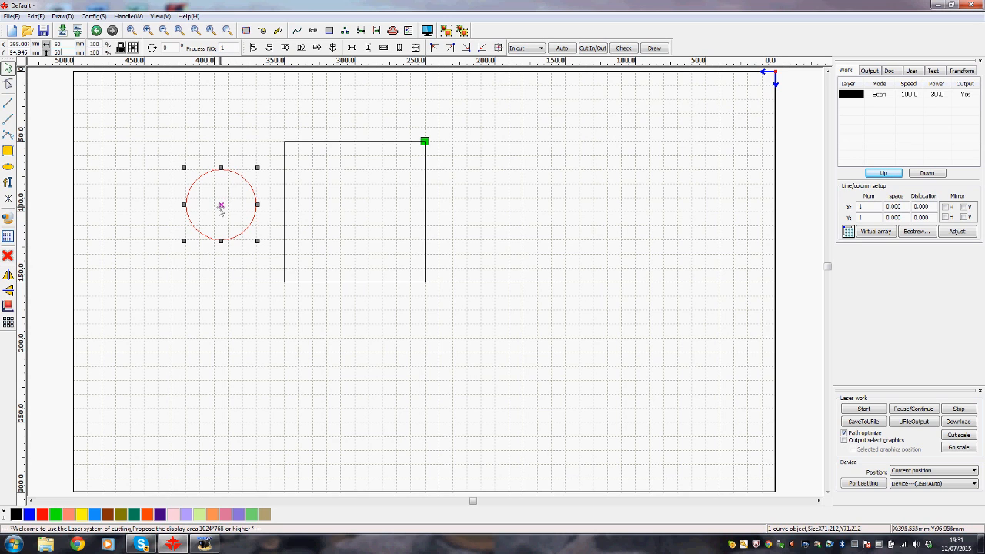
pyautogui.moveTo(222, 207)
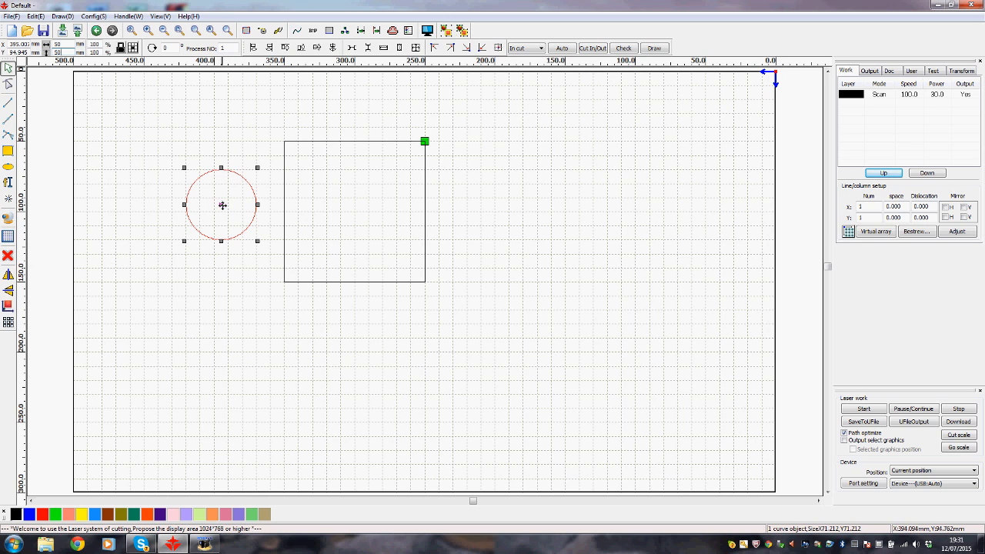
pyautogui.moveTo(274, 237)
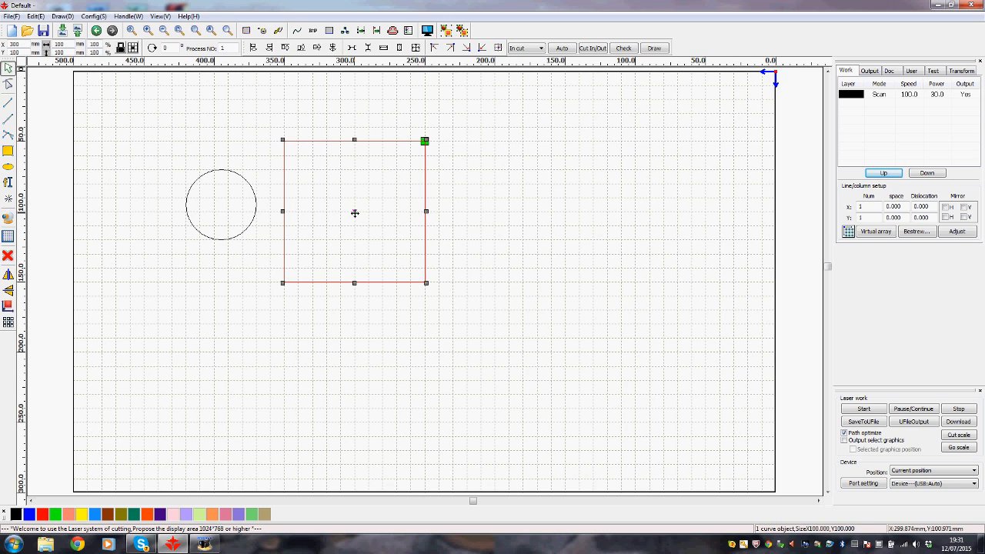
# - Drag the circle into the centre of the square and deselect it
pyautogui.click(222, 205)
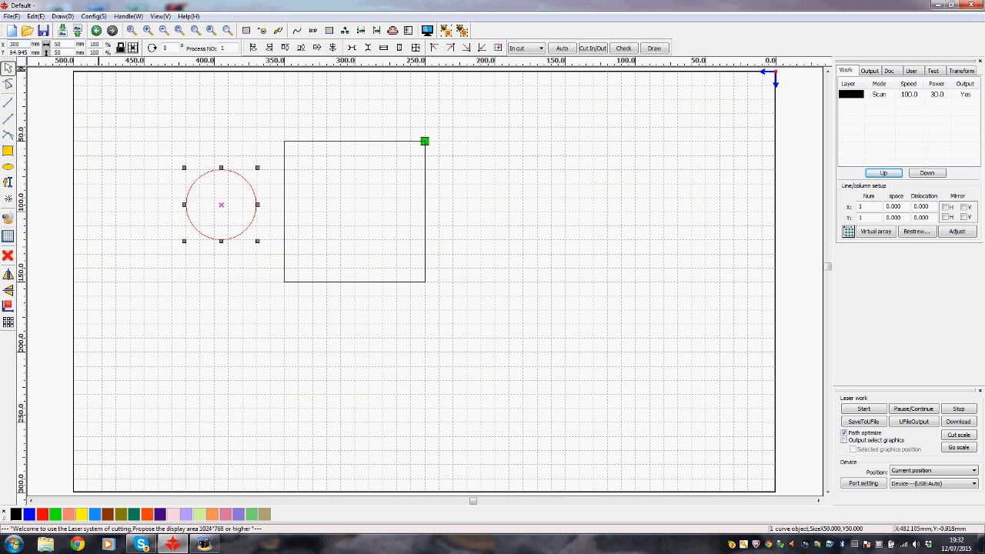
pyautogui.moveTo(222, 203); pyautogui.dragTo(354, 203)
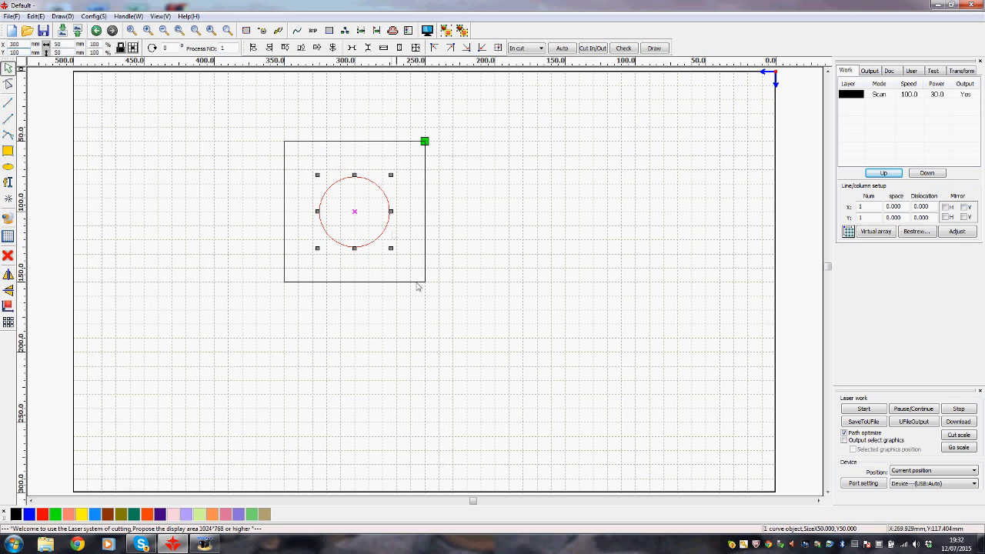
pyautogui.moveTo(300, 197)
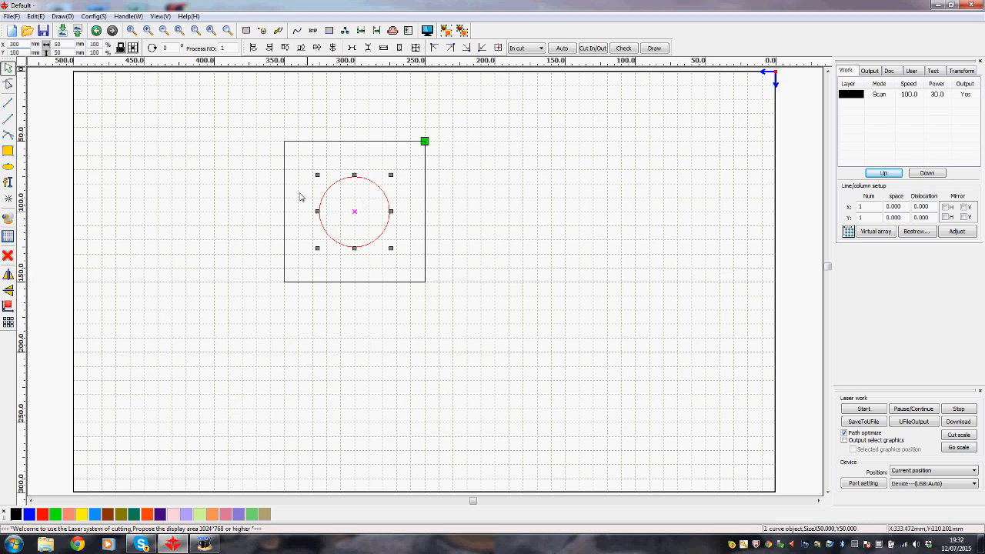
pyautogui.moveTo(329, 294)
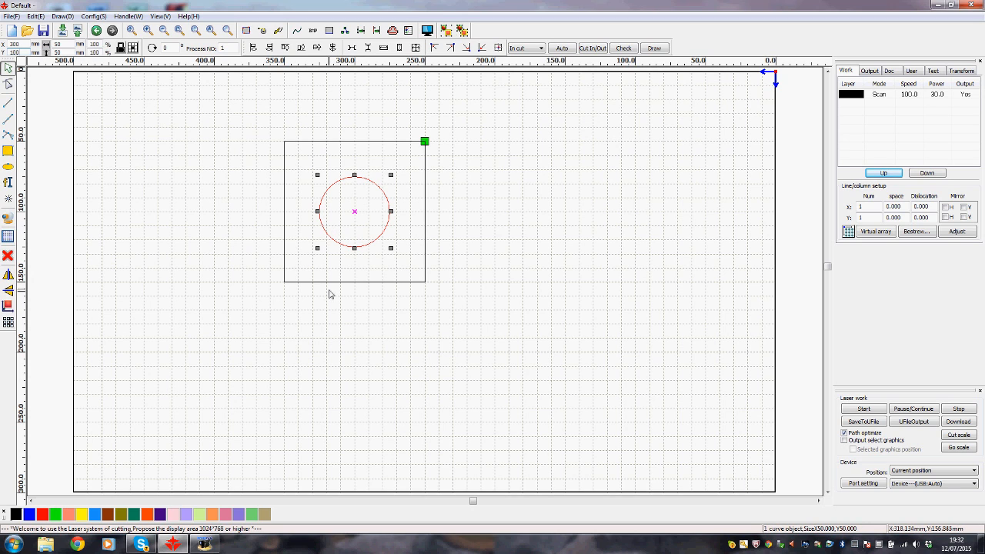
pyautogui.click(507, 382)
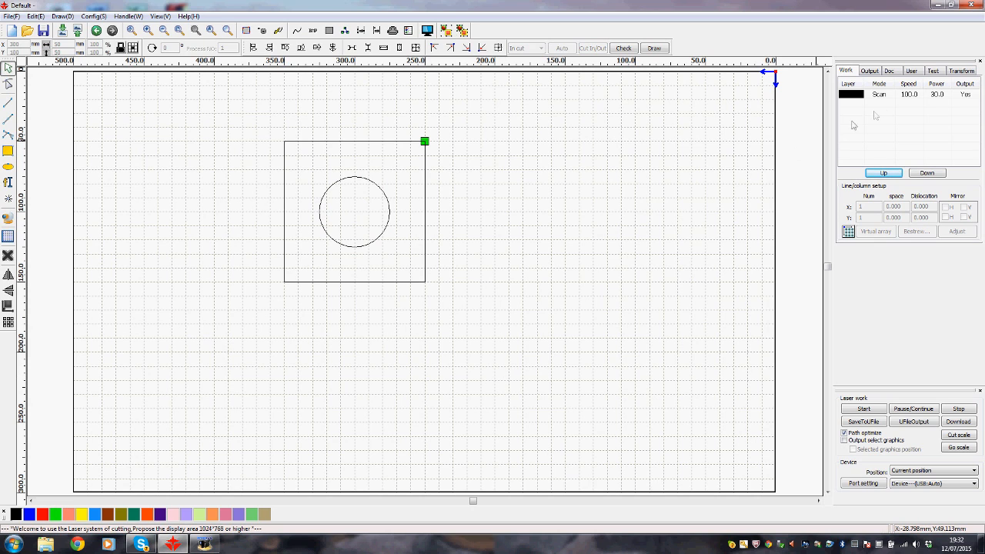
pyautogui.click(853, 94)
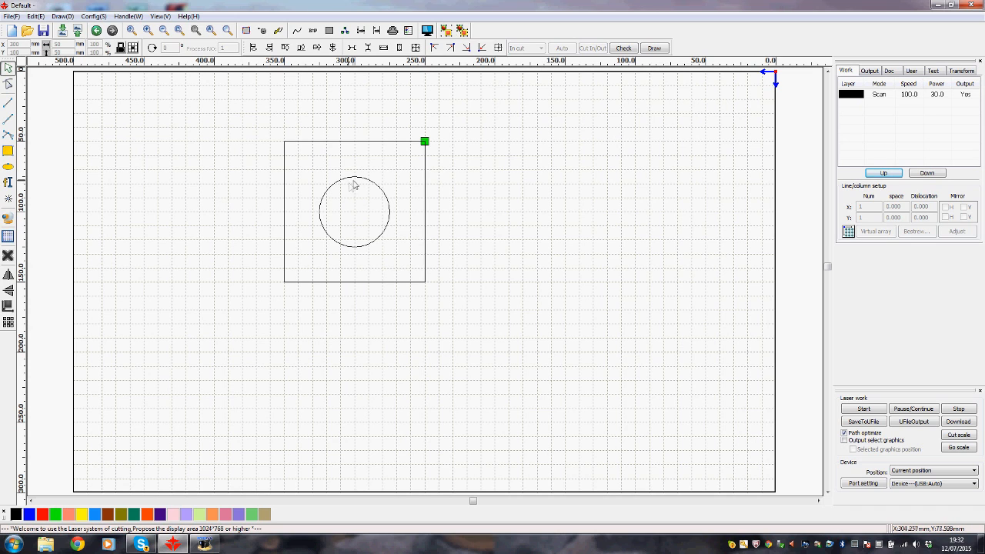
pyautogui.moveTo(325, 246)
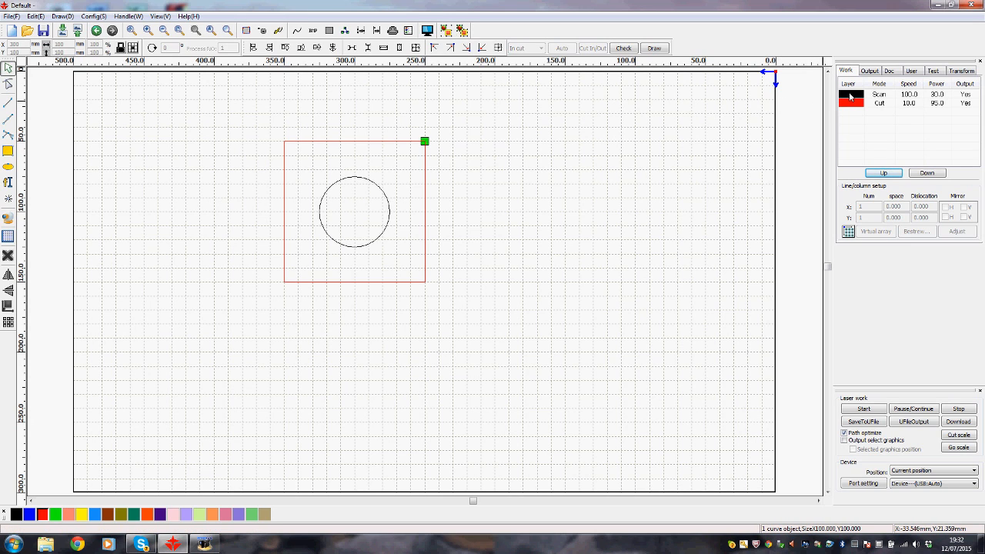
# - Bring up the Layer Parameter settings for the black scan layer
pyautogui.doubleClick(879, 94)
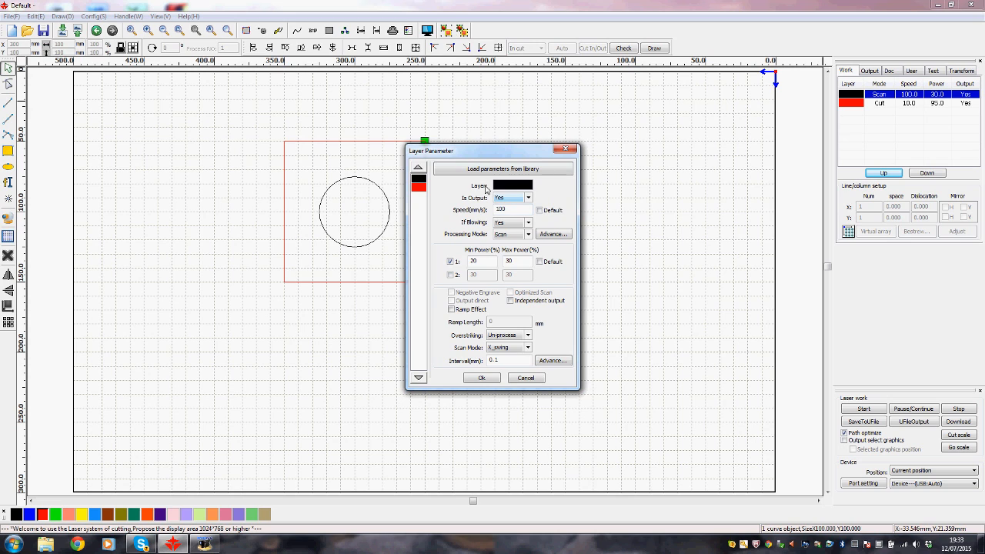
pyautogui.moveTo(326, 198)
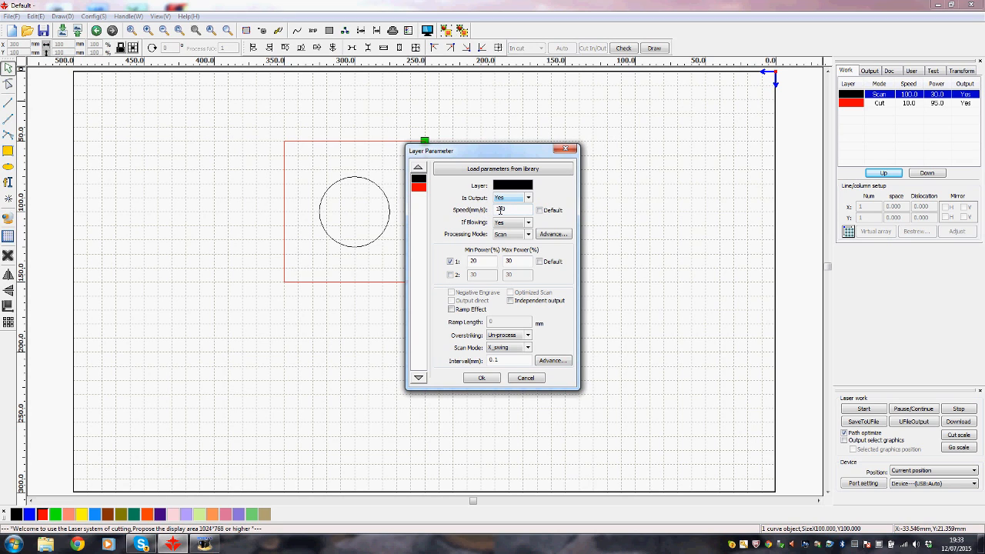
# - Set the scan layer to speed 100, Scan mode, 30% power, second laser disabled, and confirm
pyautogui.write('100')
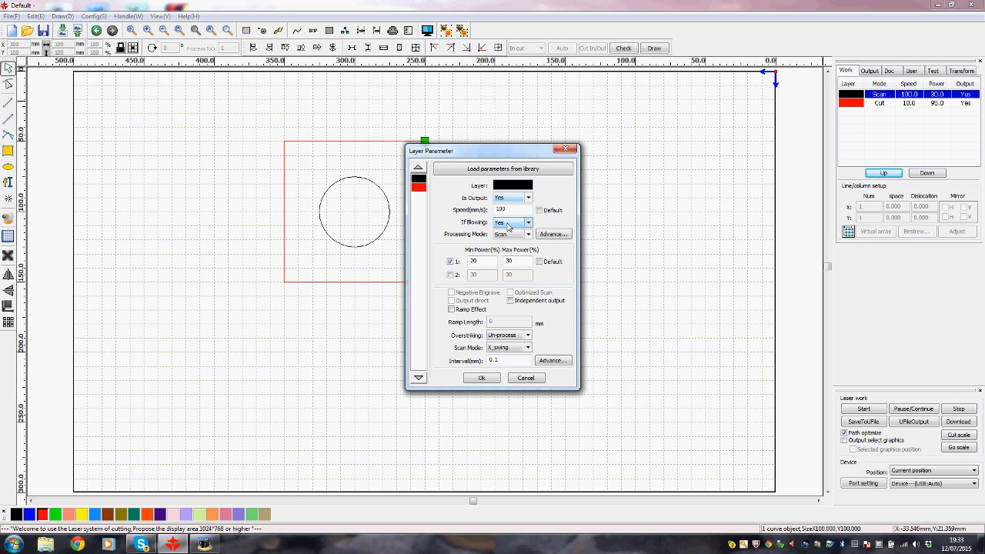
pyautogui.moveTo(531, 226)
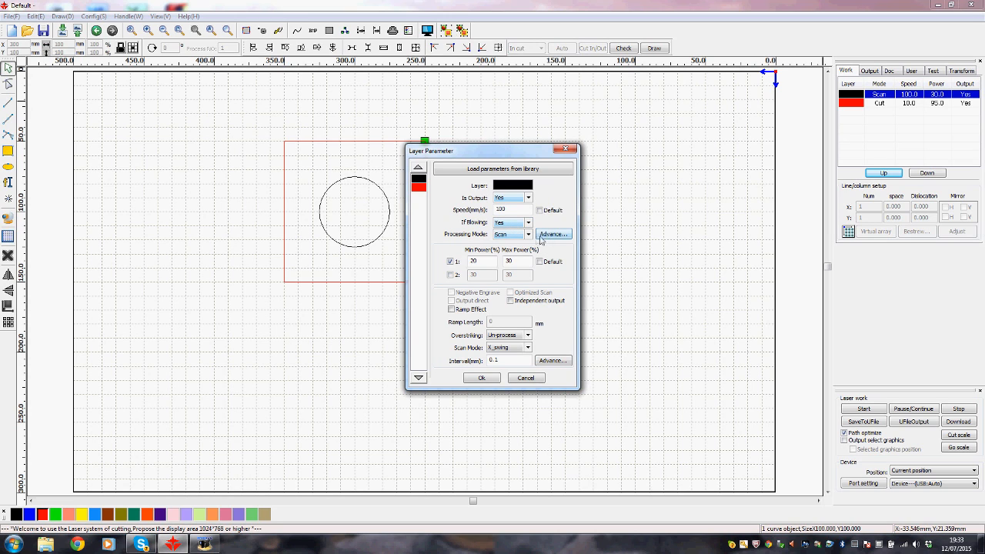
pyautogui.click(530, 234)
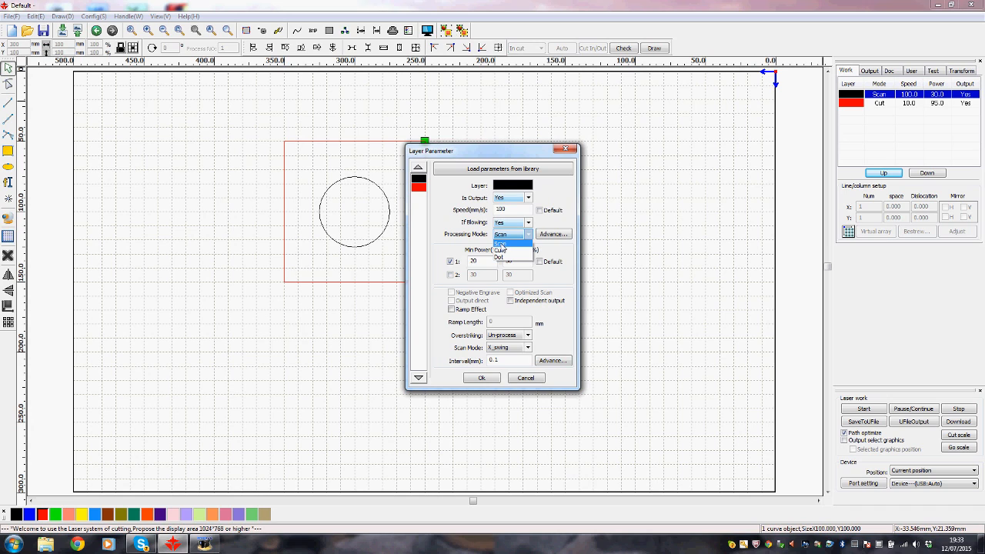
pyautogui.click(500, 240)
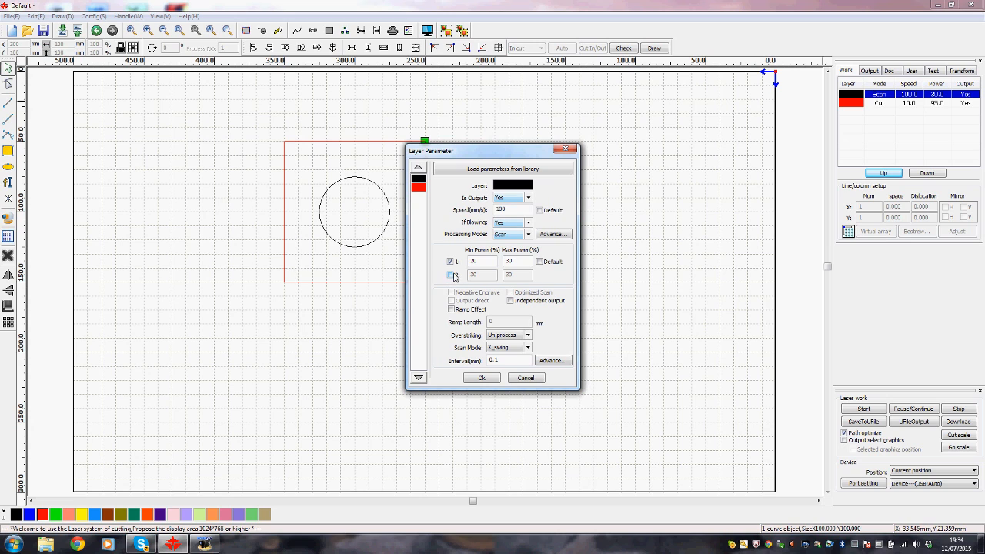
pyautogui.click(449, 274)
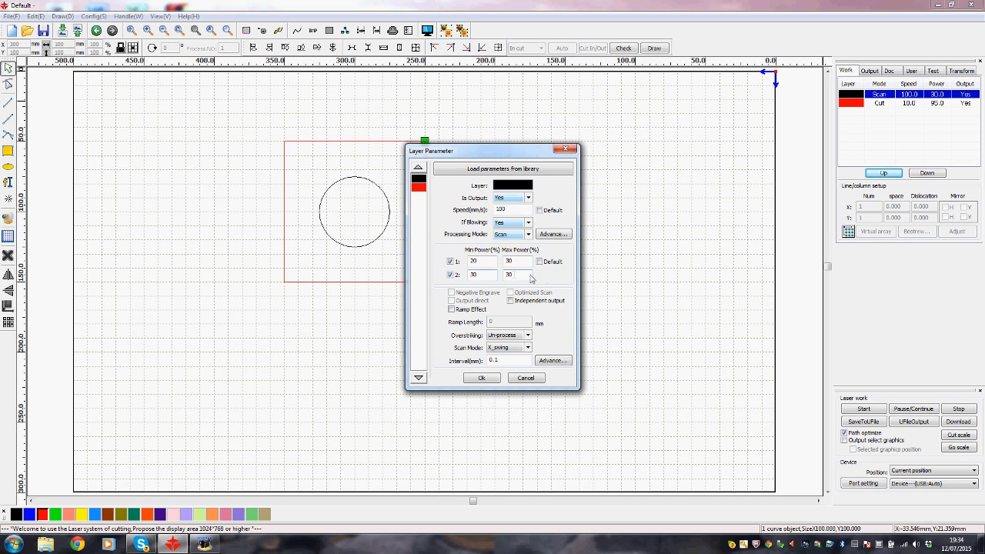
pyautogui.click(450, 274)
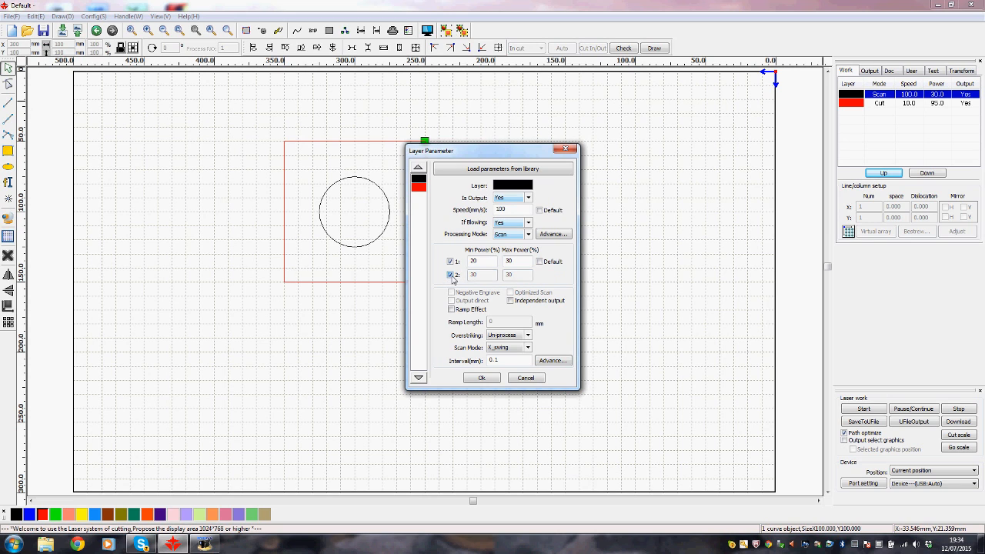
pyautogui.click(449, 274)
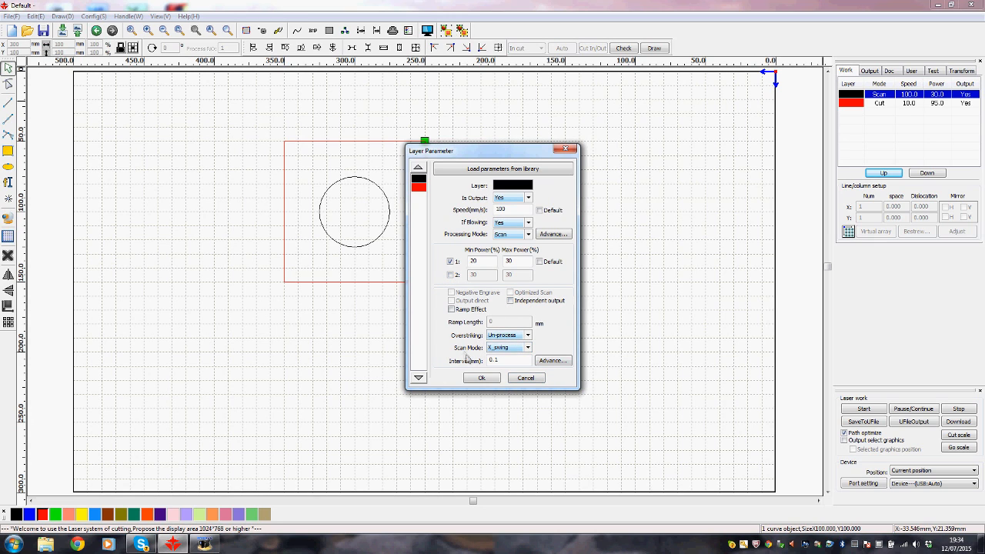
pyautogui.moveTo(499, 357)
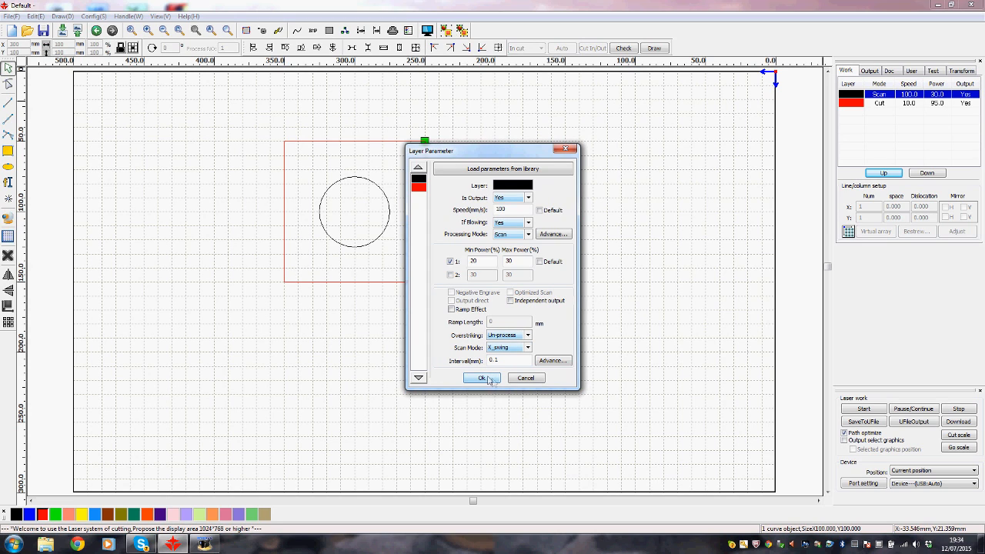
pyautogui.moveTo(479, 385)
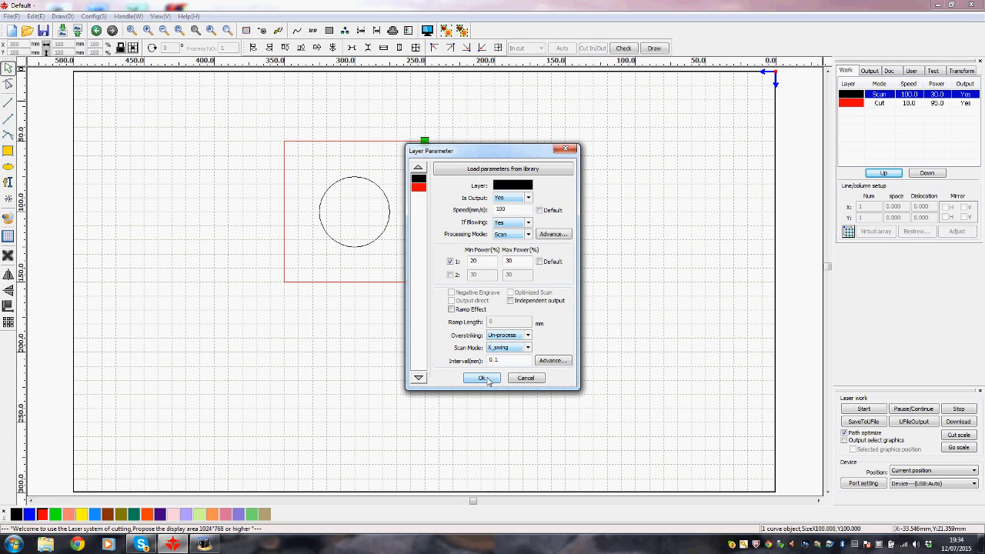
pyautogui.click(482, 379)
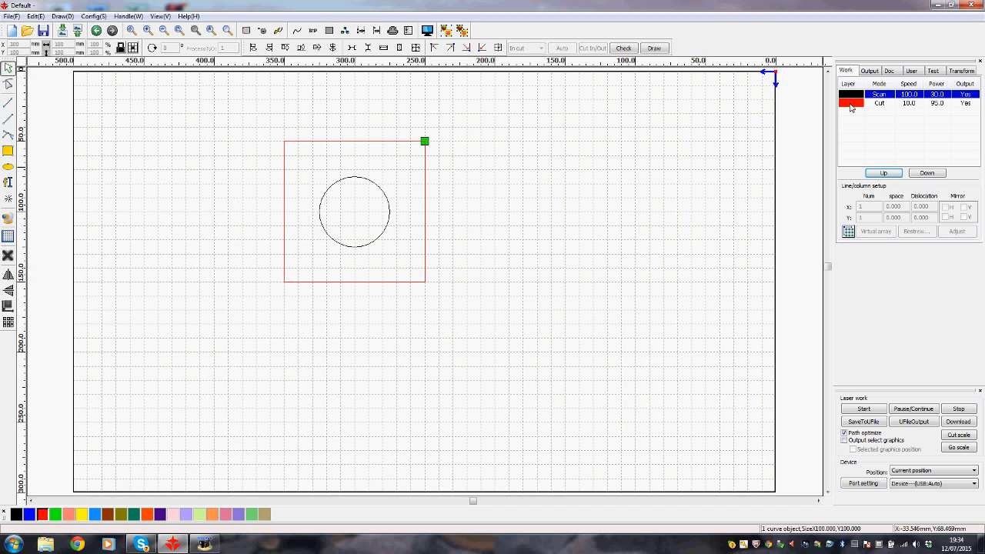
# - Confirm the red Cut layer in Cut mode at speed 10 with 80–95% power
pyautogui.doubleClick(879, 103)
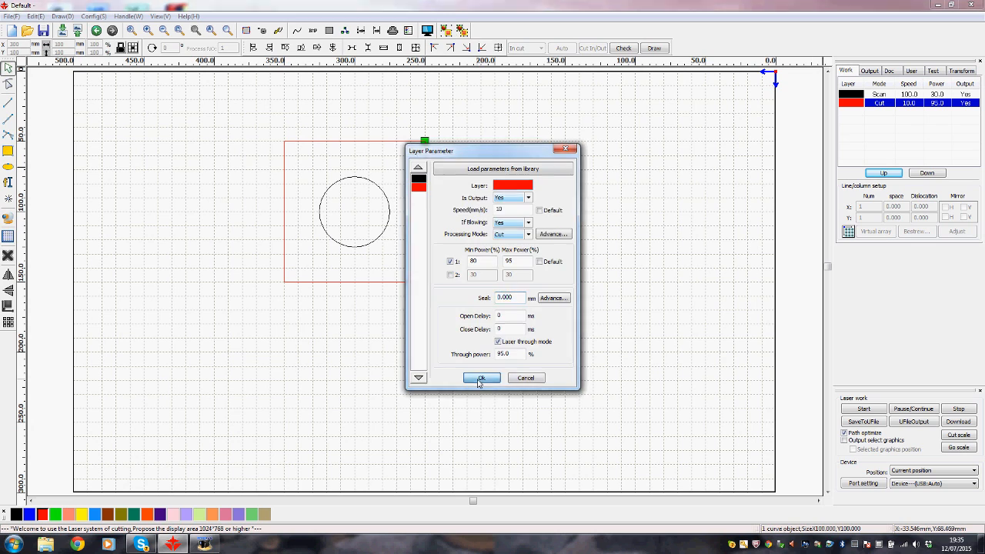
pyautogui.click(481, 378)
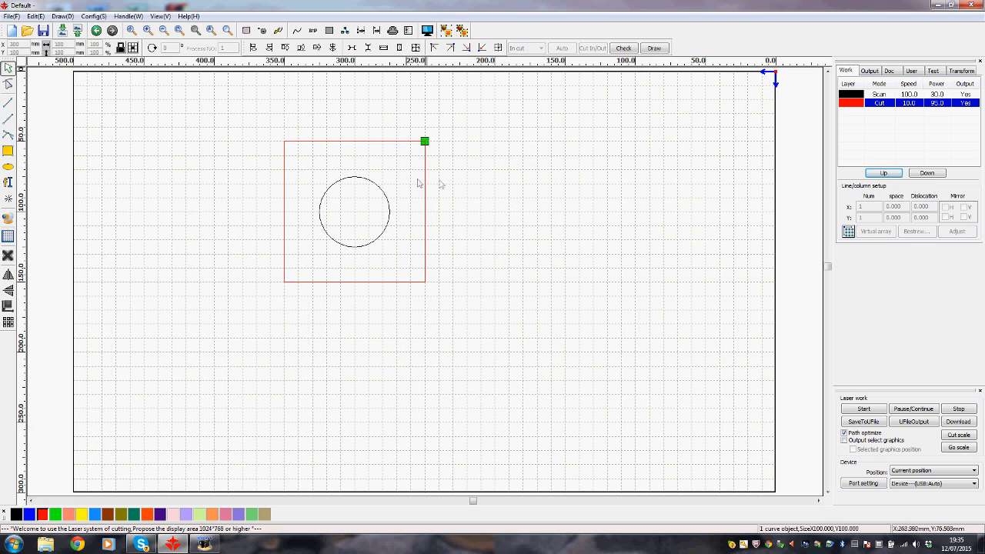
pyautogui.moveTo(366, 249)
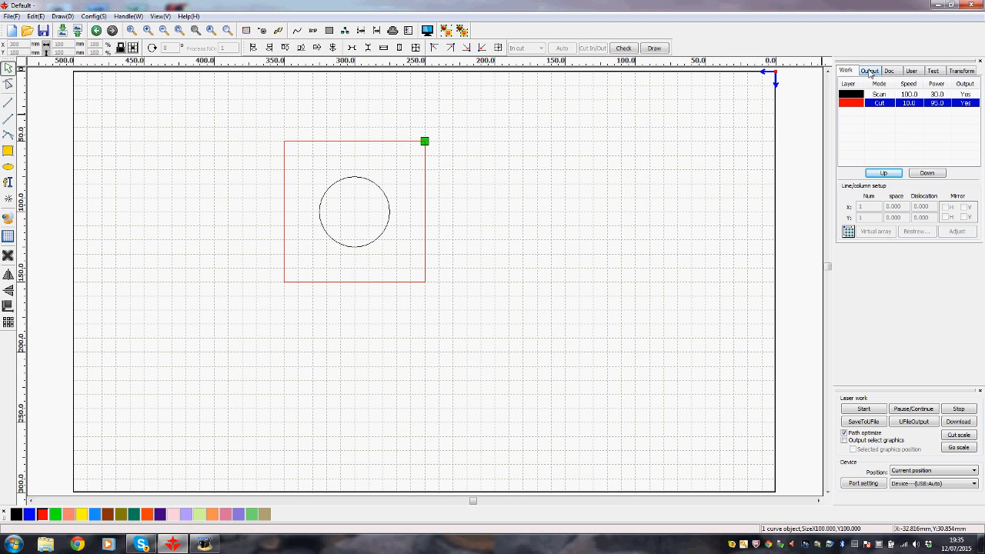
pyautogui.click(869, 70)
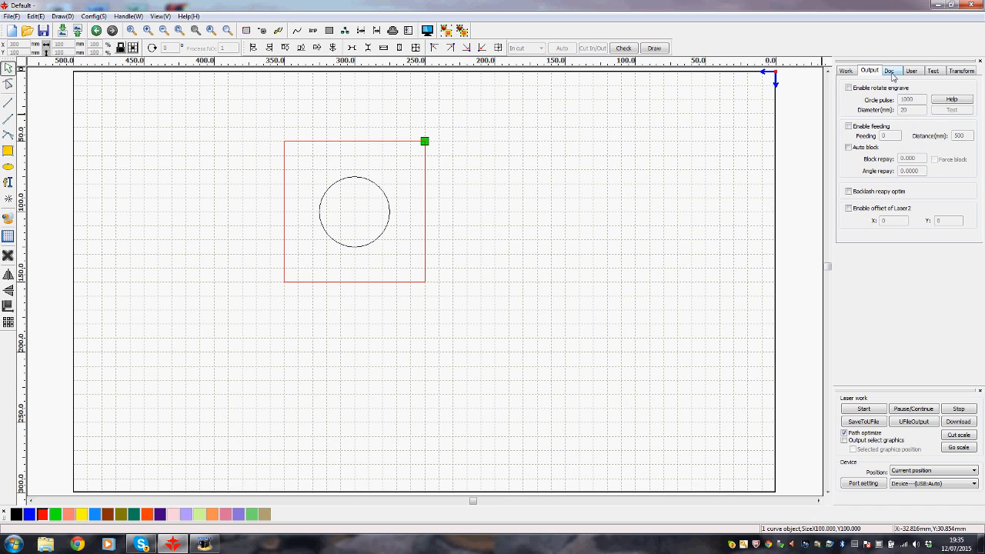
pyautogui.click(890, 71)
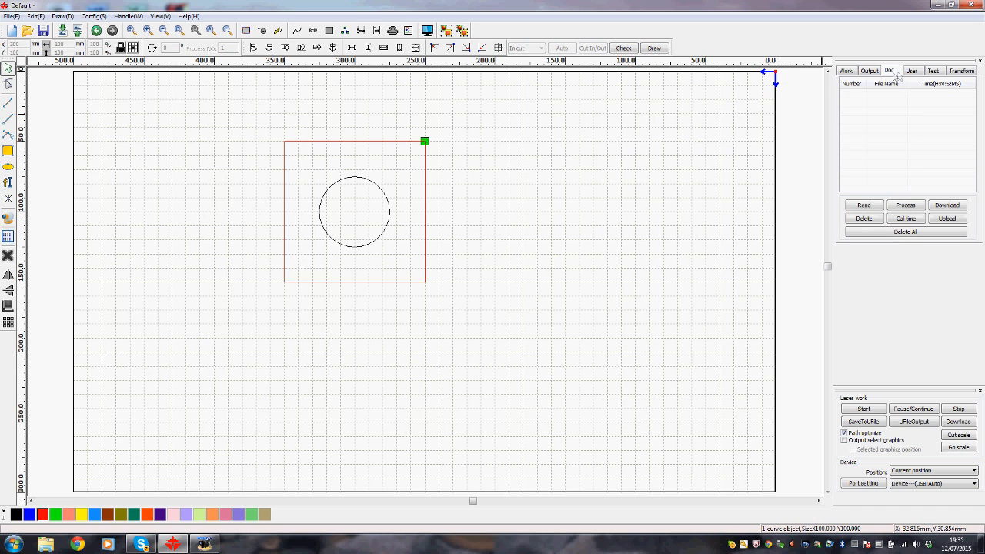
pyautogui.click(911, 71)
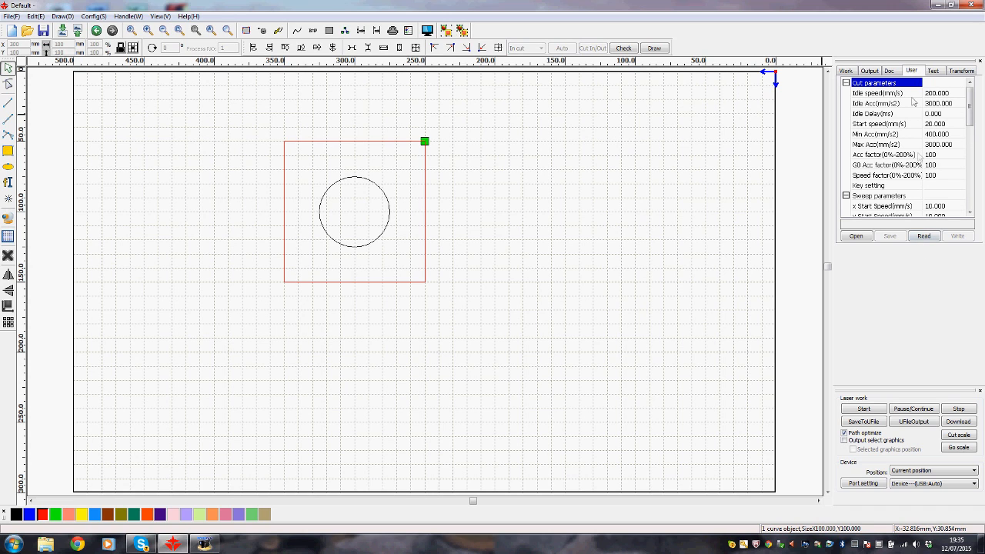
pyautogui.click(933, 71)
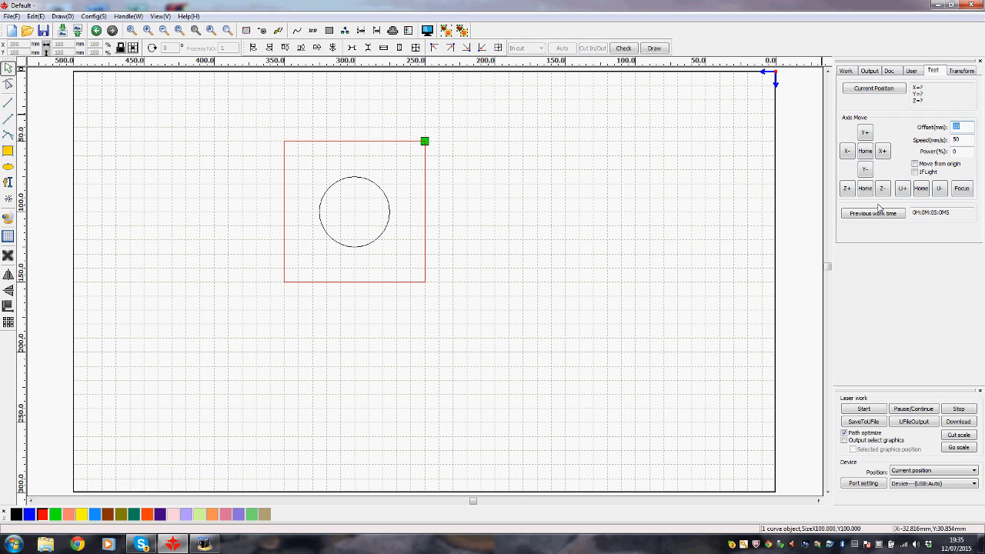
pyautogui.moveTo(860, 296)
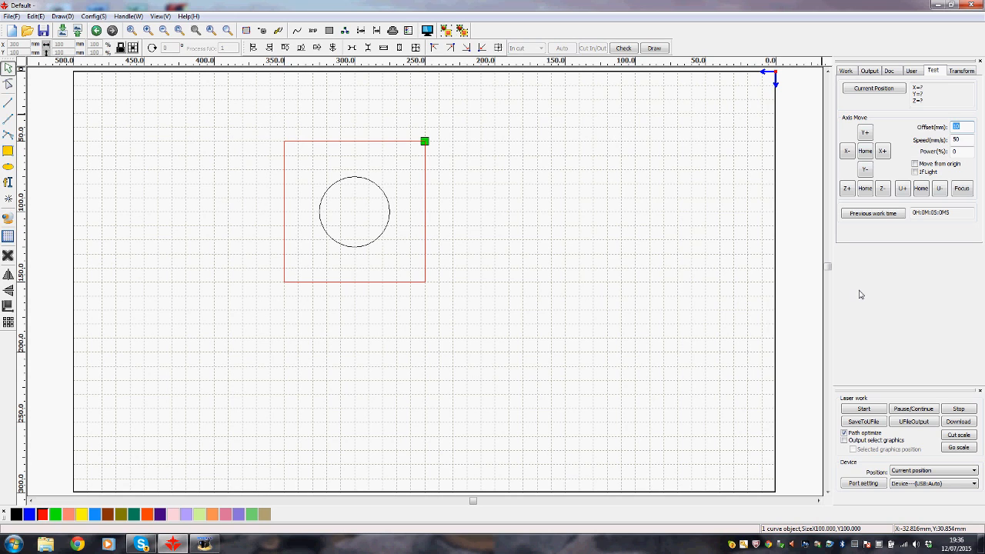
pyautogui.click(961, 71)
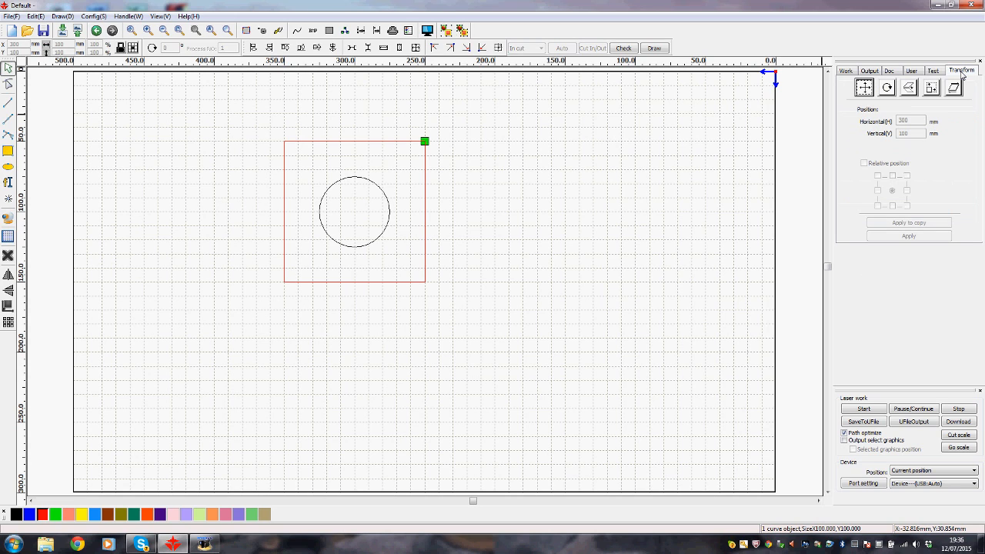
pyautogui.moveTo(323, 172)
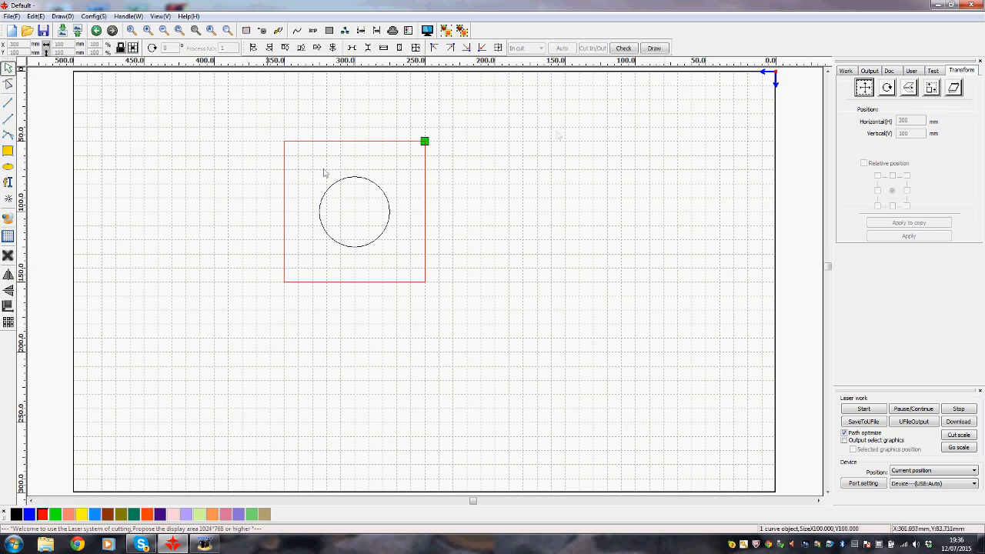
pyautogui.moveTo(372, 192)
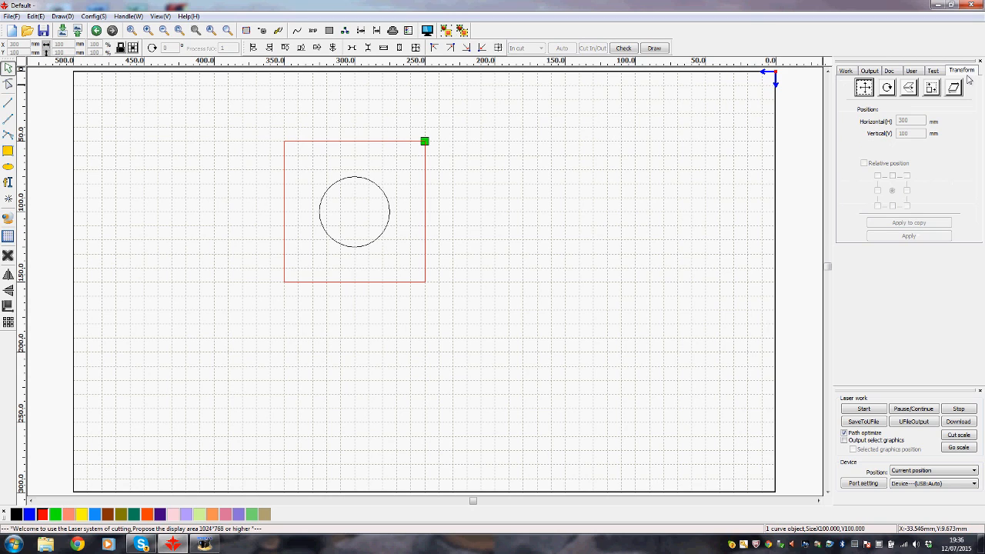
pyautogui.moveTo(330, 177)
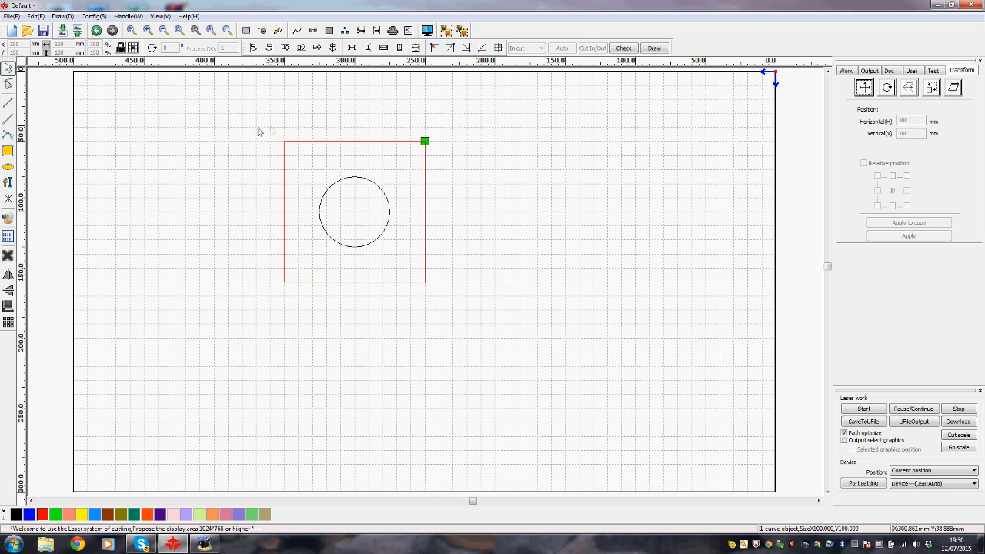
pyautogui.moveTo(300, 192)
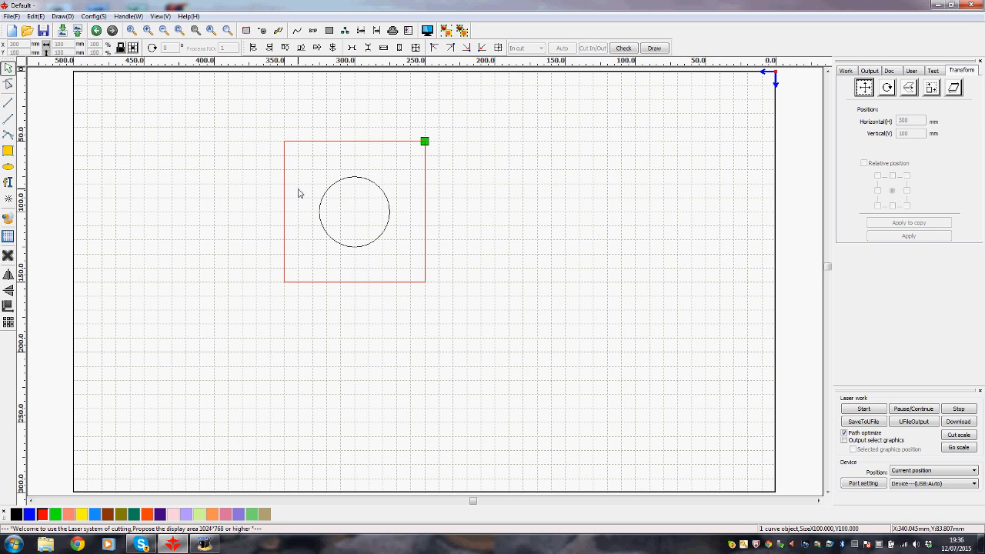
pyautogui.moveTo(397, 166)
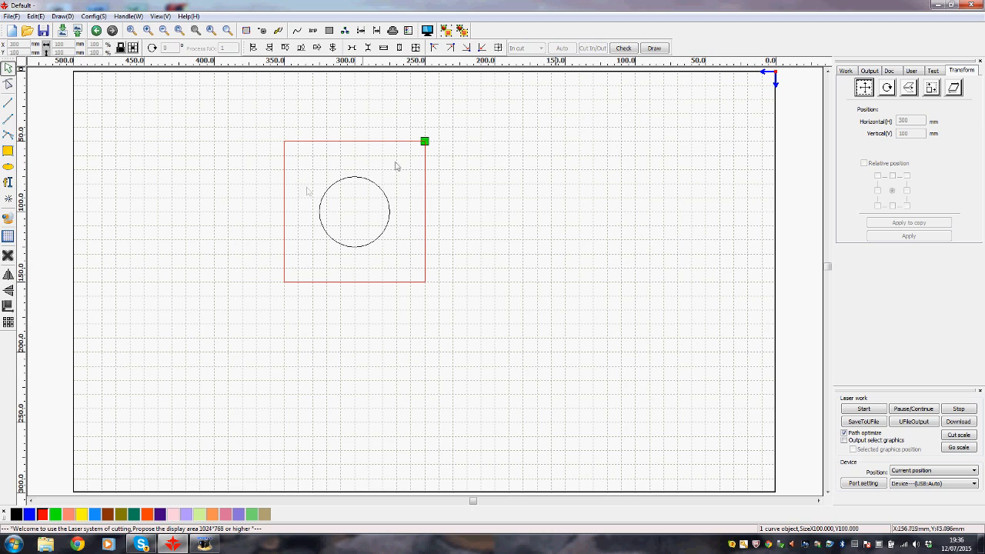
pyautogui.moveTo(805, 93)
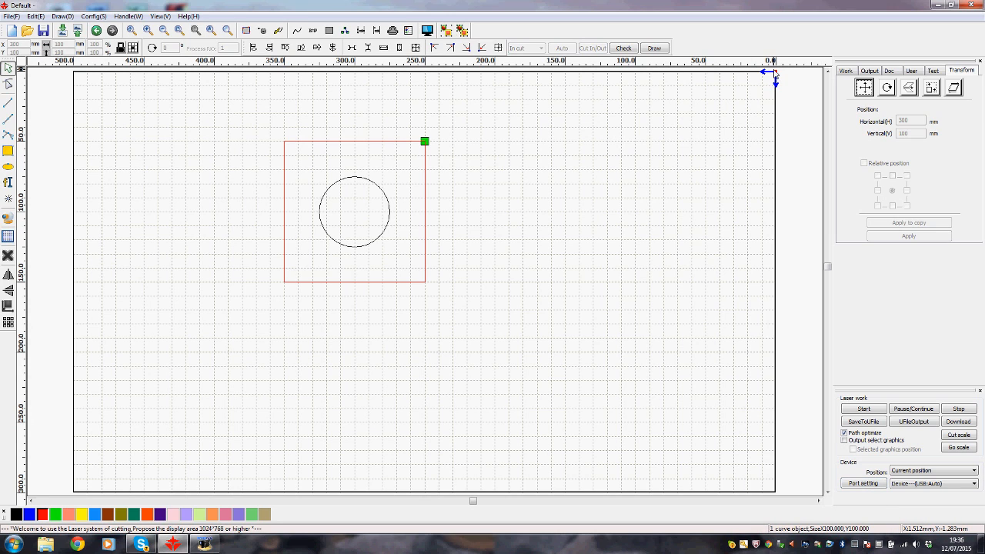
pyautogui.moveTo(741, 477)
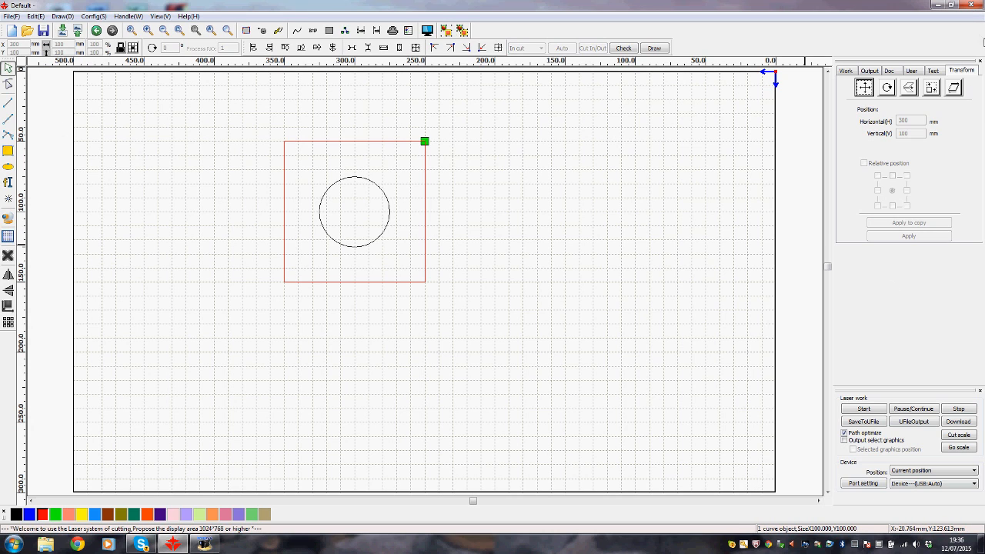
pyautogui.moveTo(981, 72)
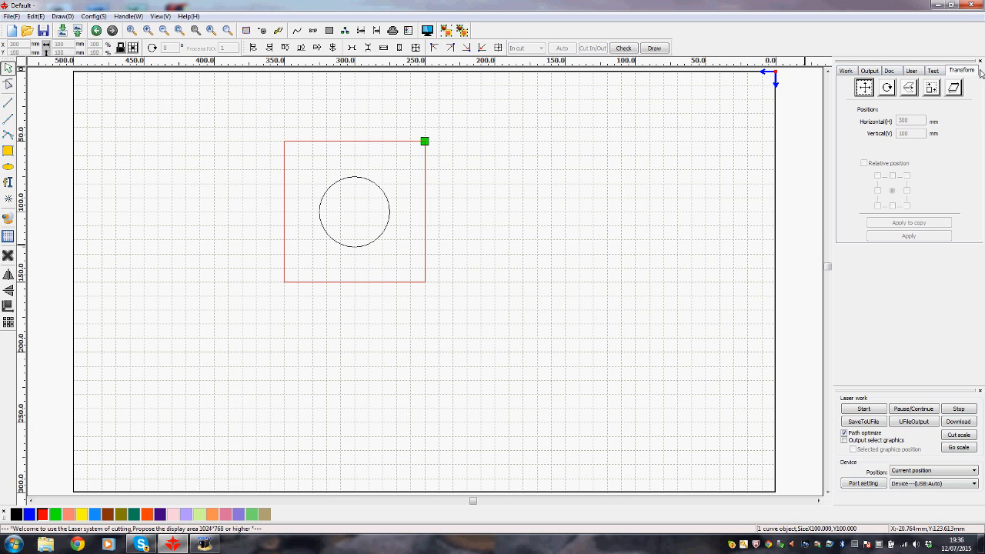
# - Show the layer list with Scan at speed 100 and Cut at speed 10, selecting the Cut layer
pyautogui.click(847, 71)
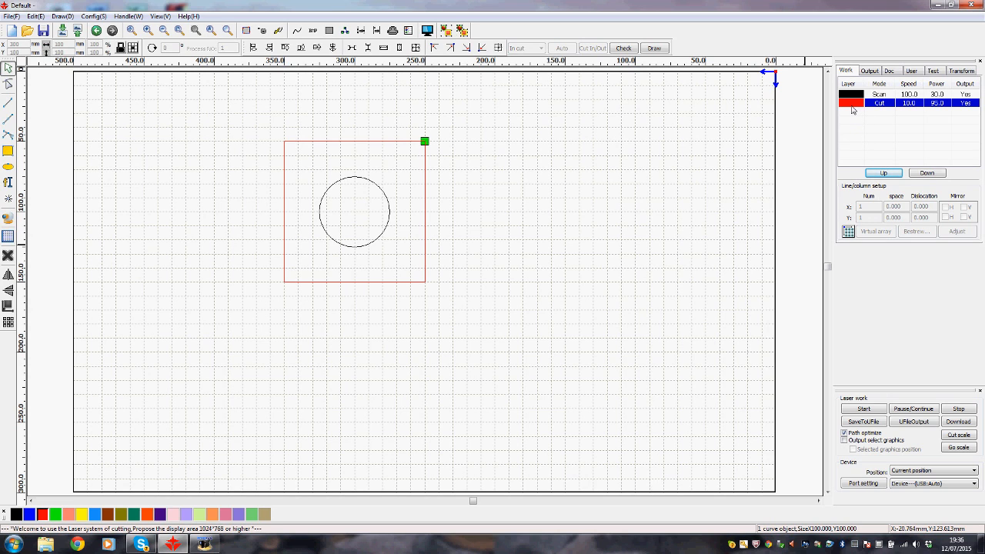
pyautogui.click(879, 94)
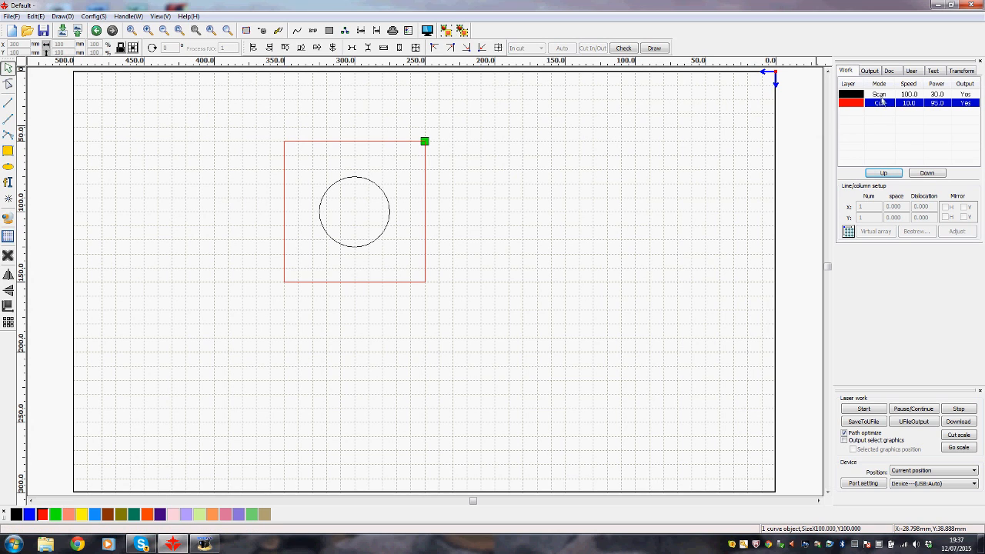
pyautogui.click(879, 101)
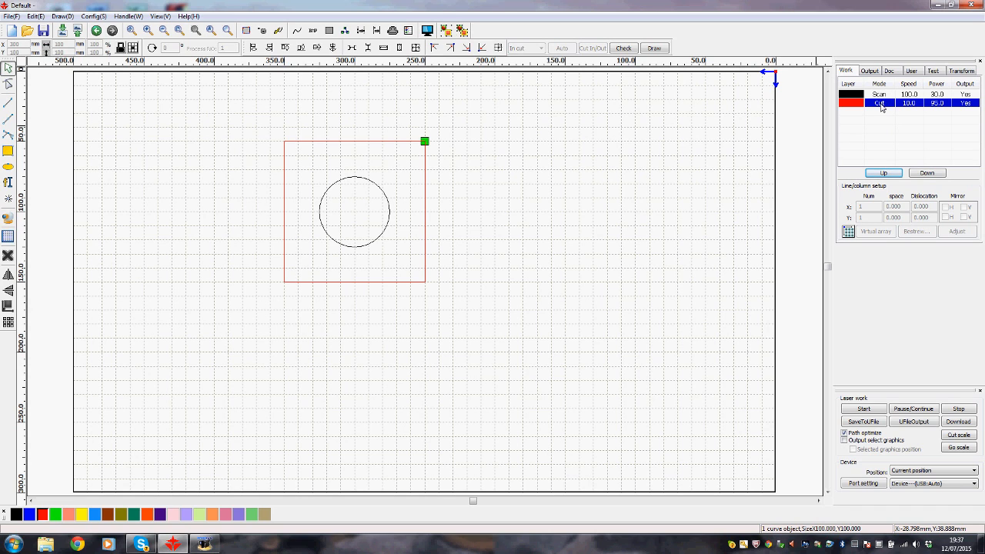
pyautogui.moveTo(939, 363)
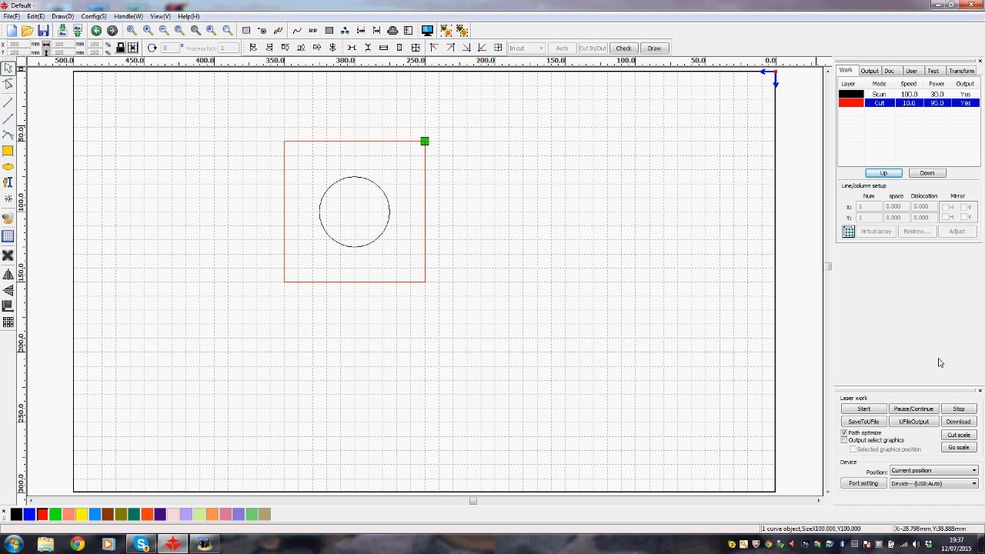
pyautogui.click(862, 409)
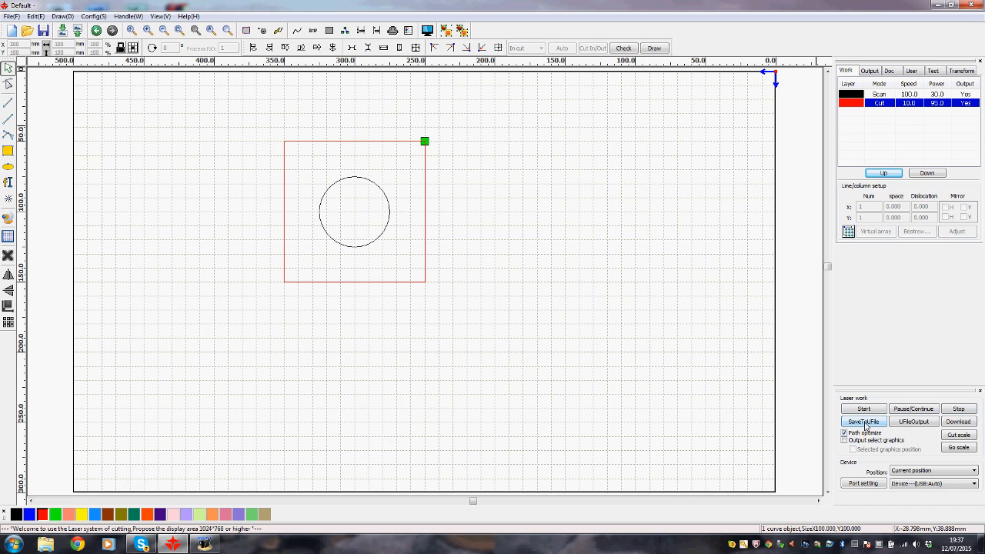
# - Save the design as RD file 'square test' in the Laser output files folder via SaveToUFile
pyautogui.click(862, 421)
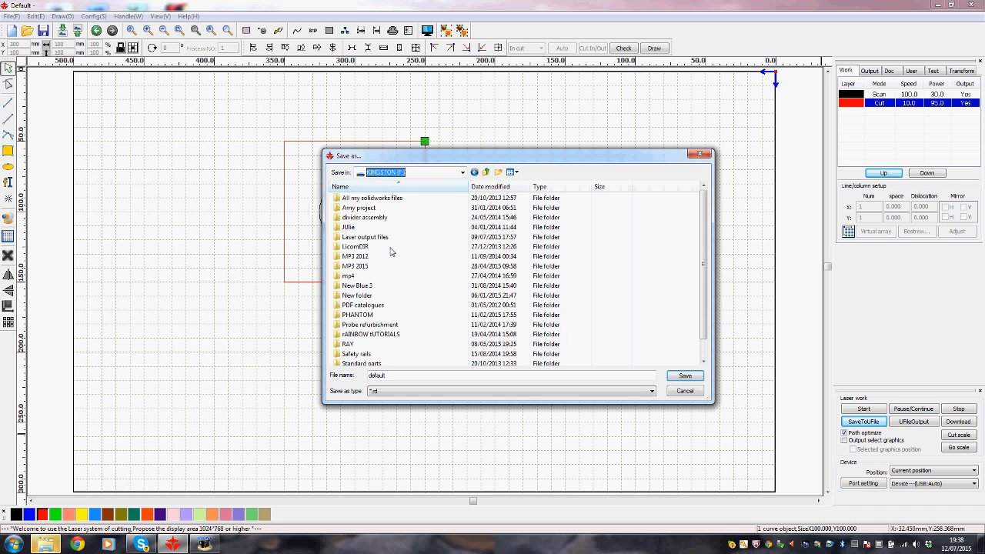
pyautogui.click(354, 246)
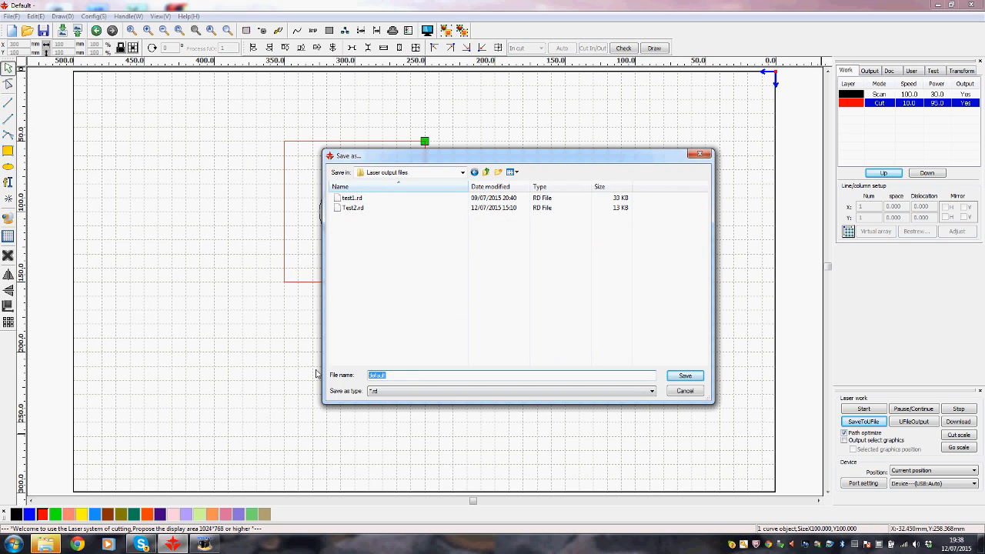
pyautogui.moveTo(929, 370)
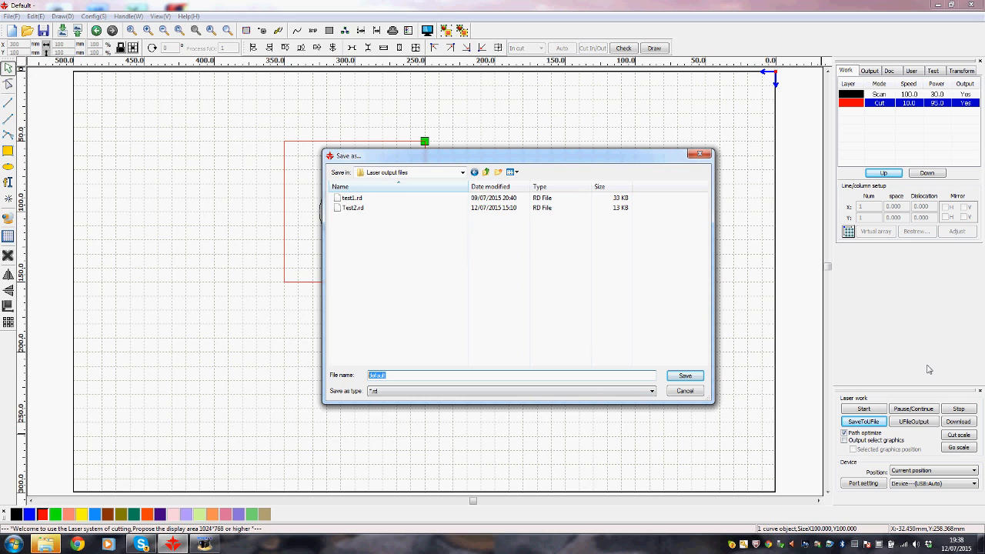
pyautogui.write('square test')
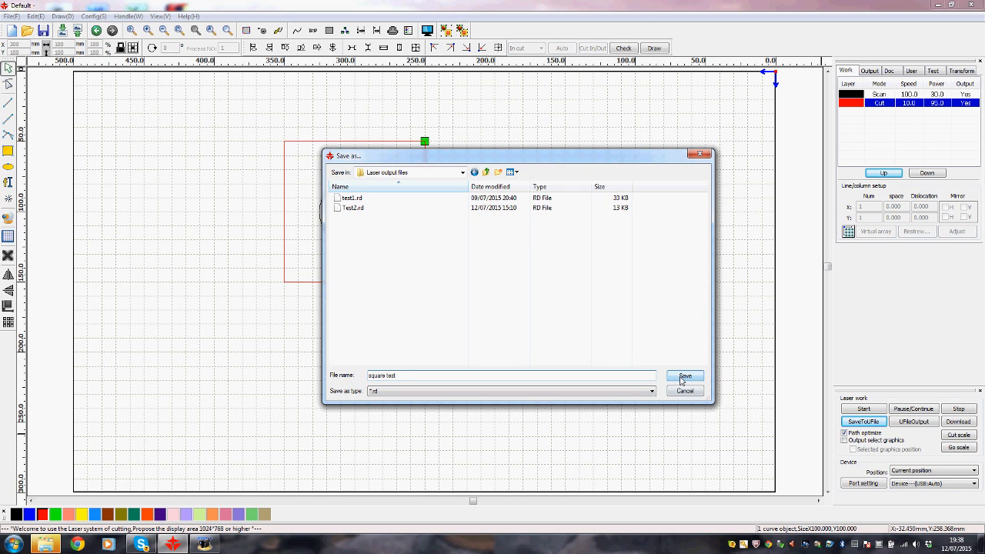
pyautogui.click(684, 375)
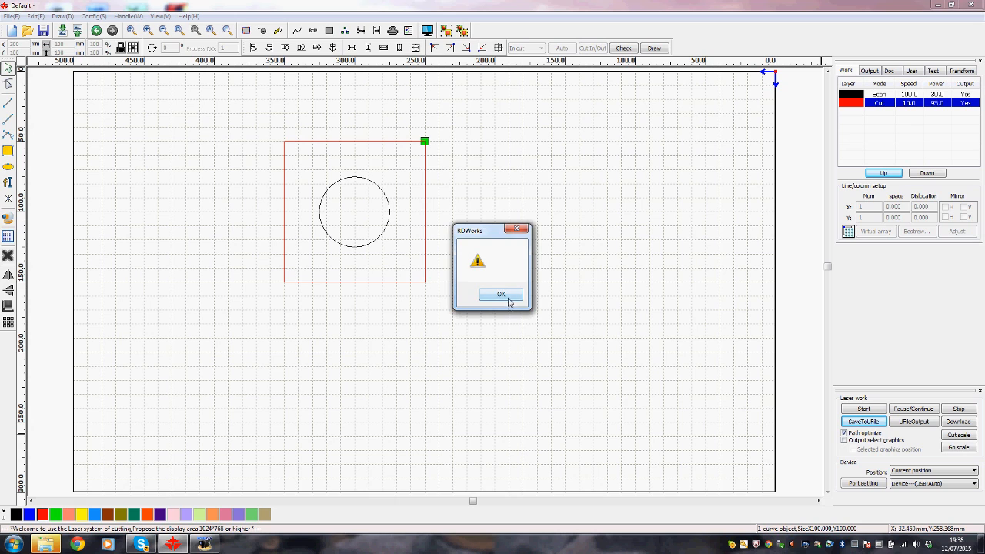
pyautogui.click(502, 294)
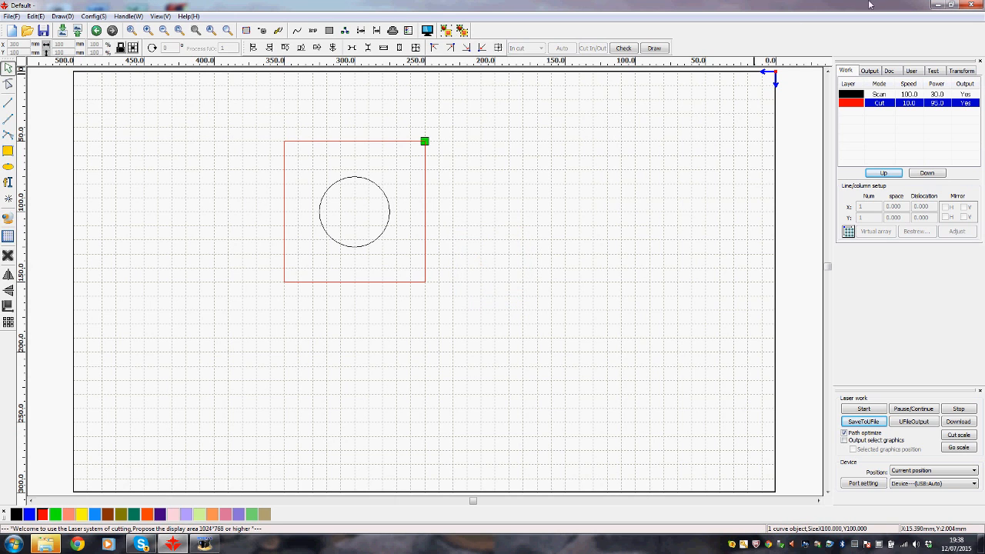
pyautogui.moveTo(237, 368)
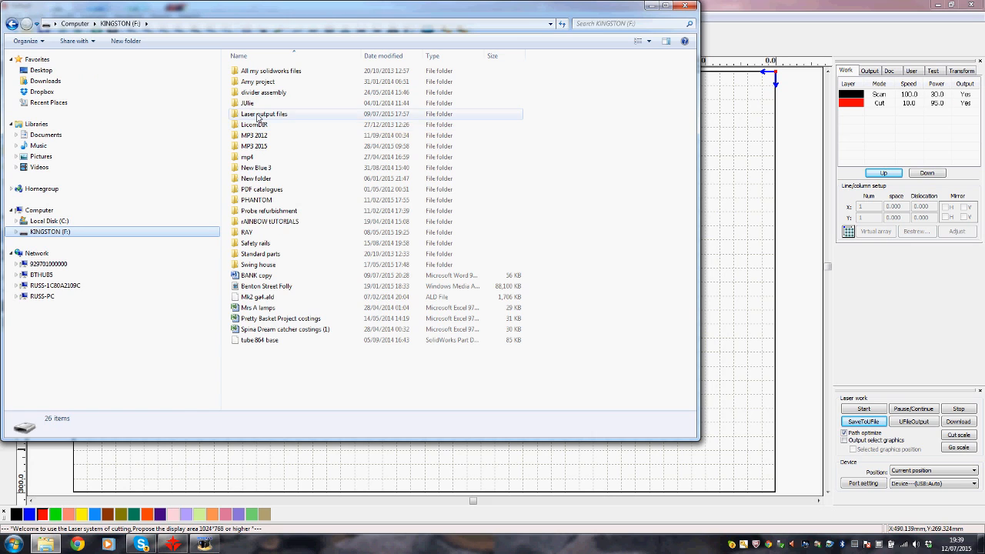
# - Open the Laser output files folder on KINGSTON to find square test.rd
pyautogui.doubleClick(263, 114)
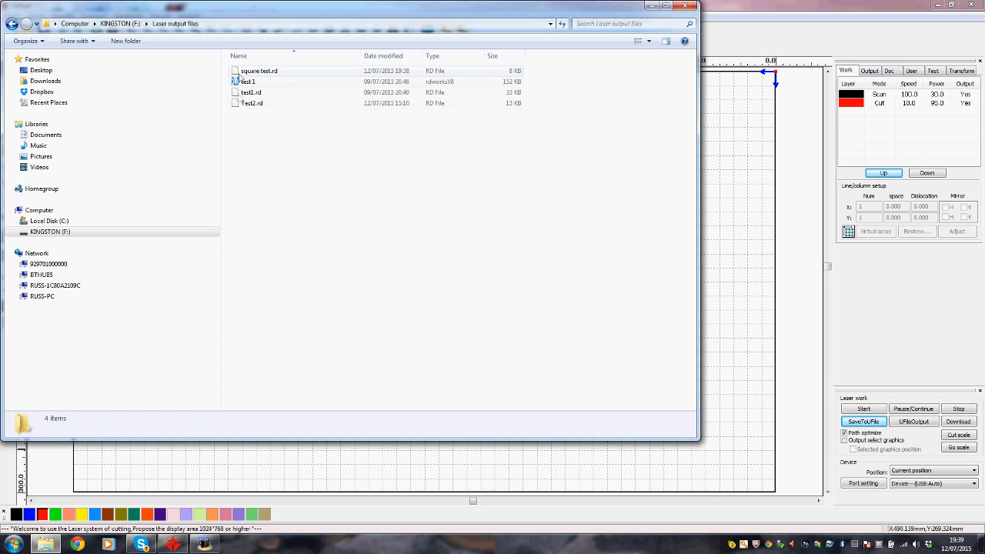
pyautogui.moveTo(259, 71)
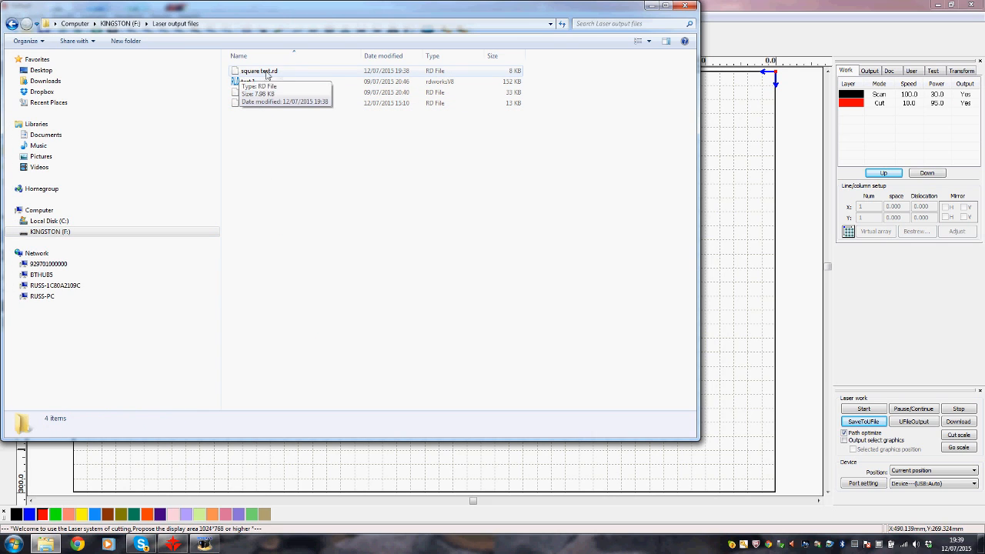
pyautogui.moveTo(443, 74)
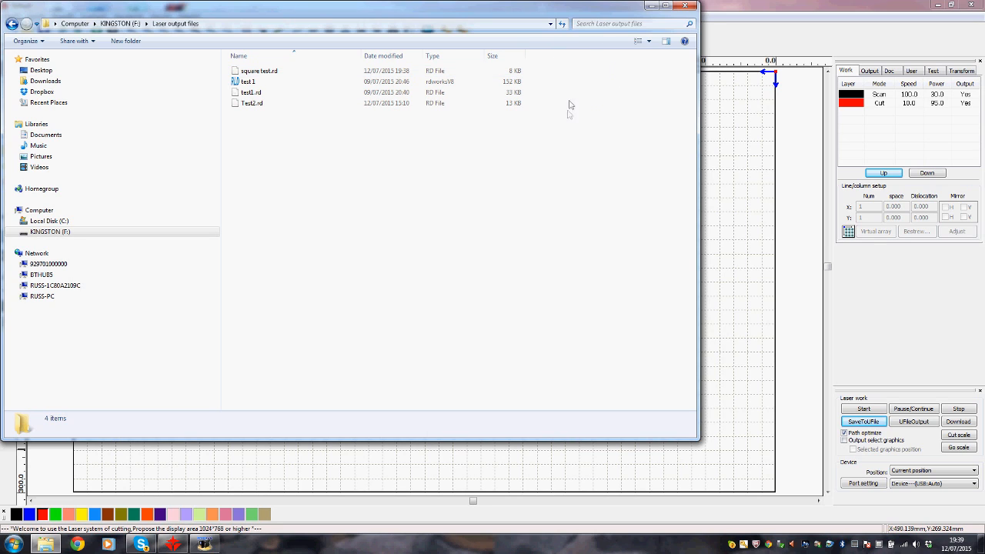
pyautogui.moveTo(683, 6)
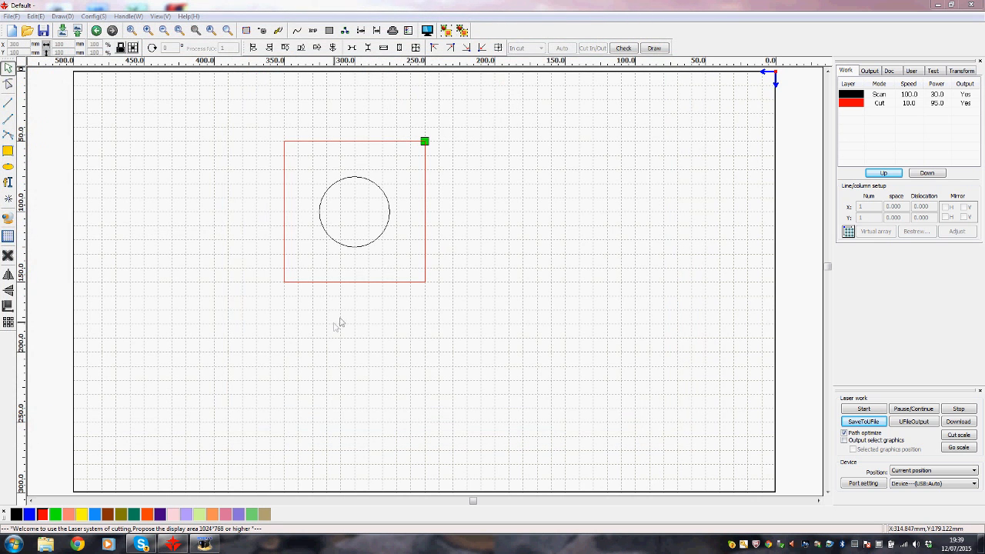
pyautogui.moveTo(243, 157)
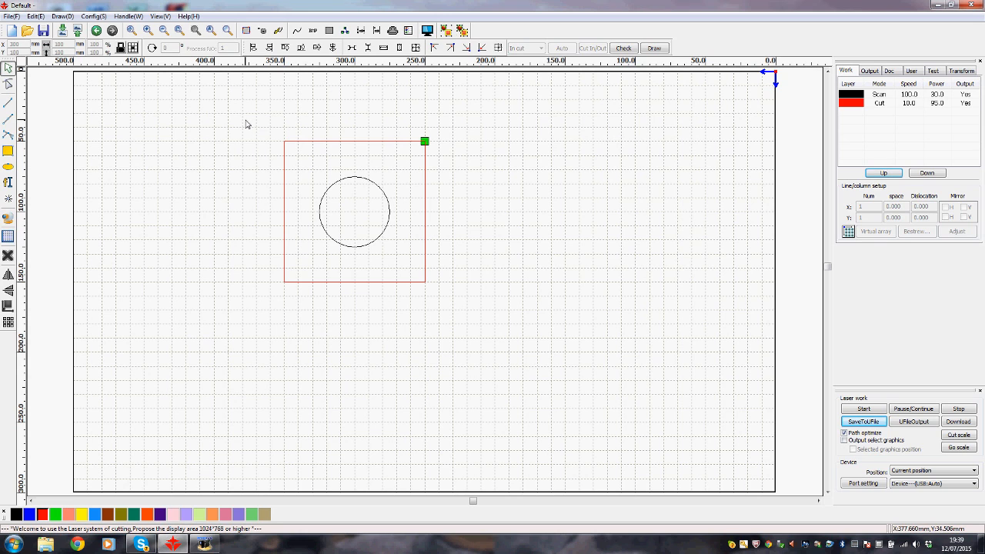
# - Window-select the square and the circle together on the canvas
pyautogui.moveTo(246, 123); pyautogui.dragTo(491, 345)
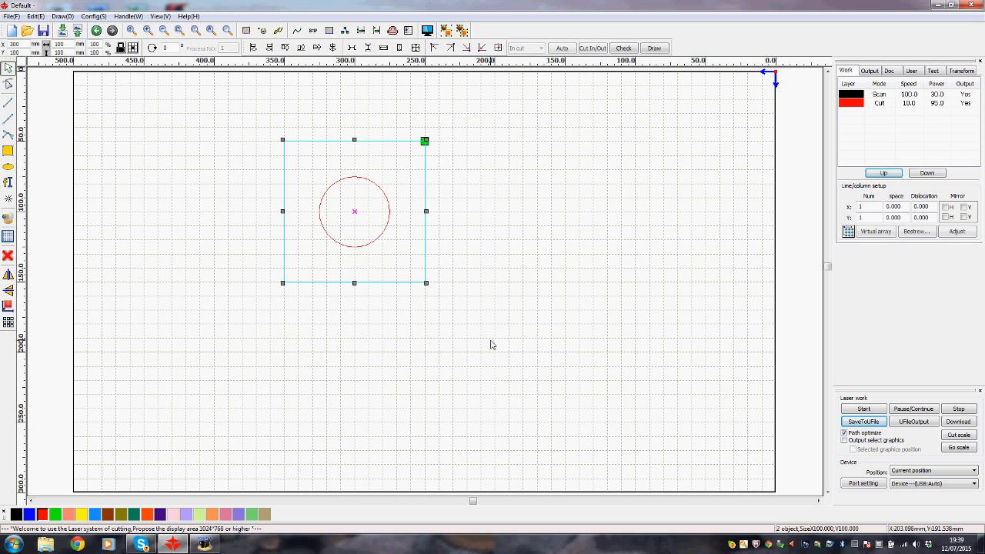
pyautogui.moveTo(517, 267)
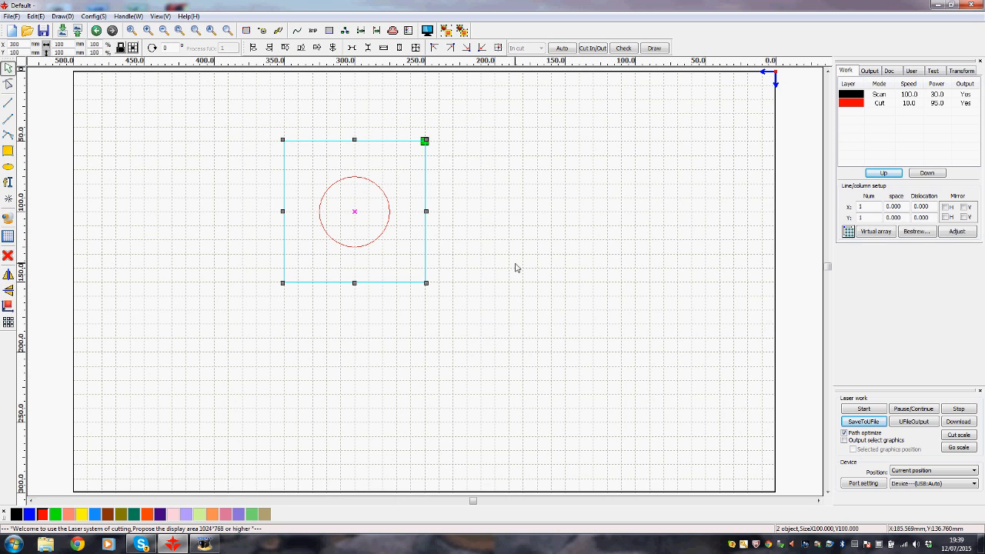